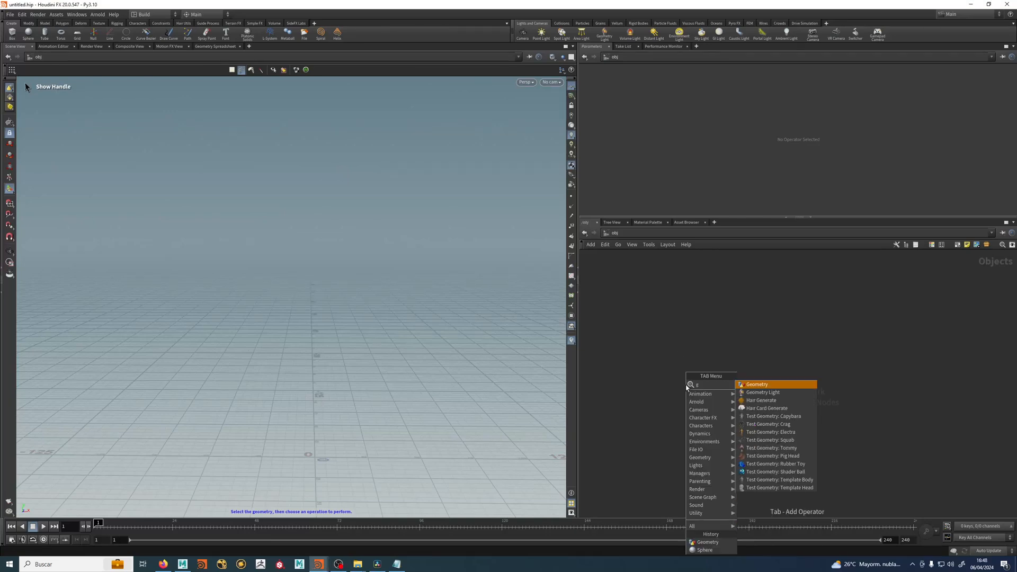
# Step: Create geo1 and, inside it, add an Alembic node loading the bones bake.abc
pyautogui.click(756, 384)
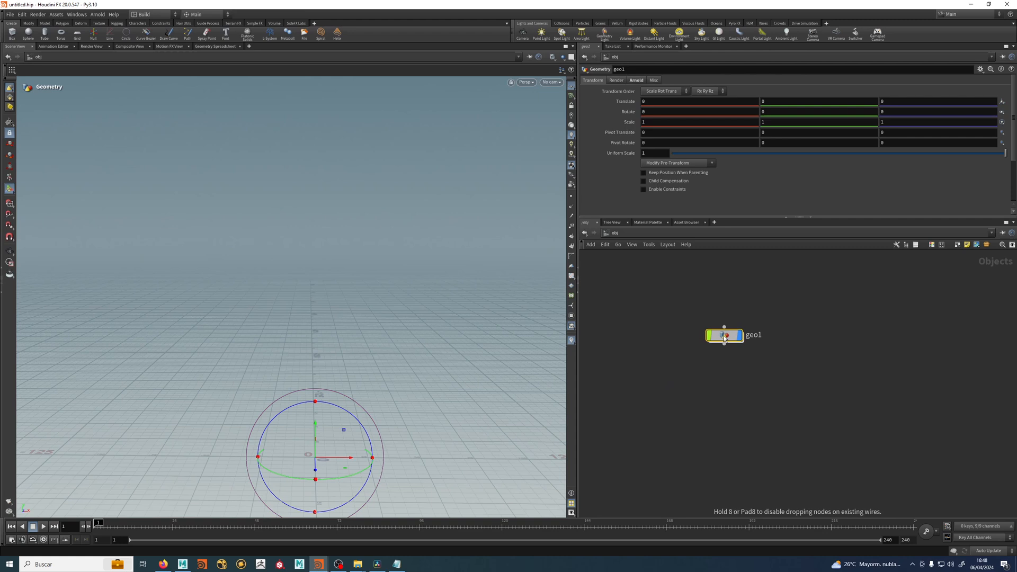
pyautogui.doubleClick(725, 335)
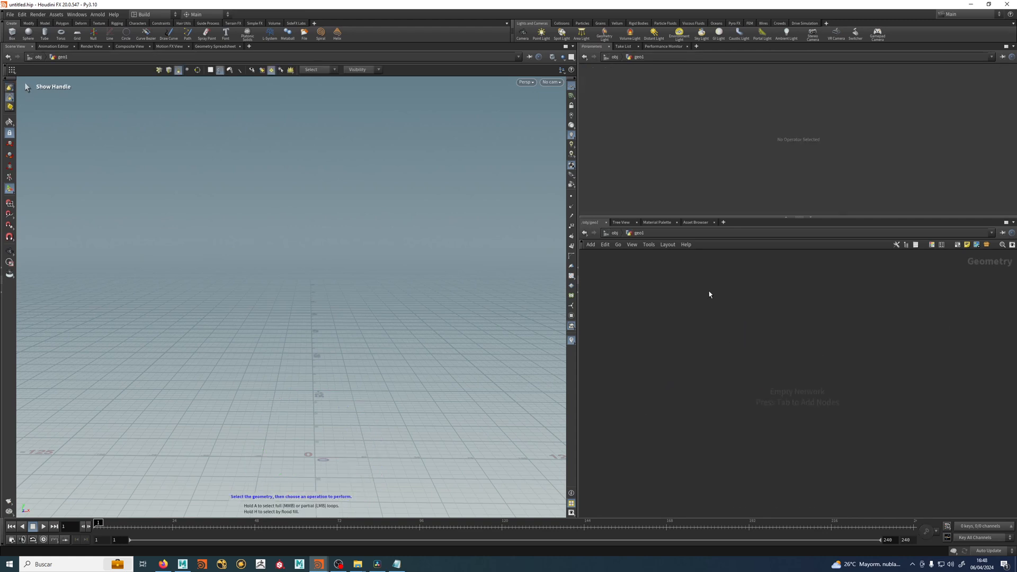
pyautogui.click(709, 290)
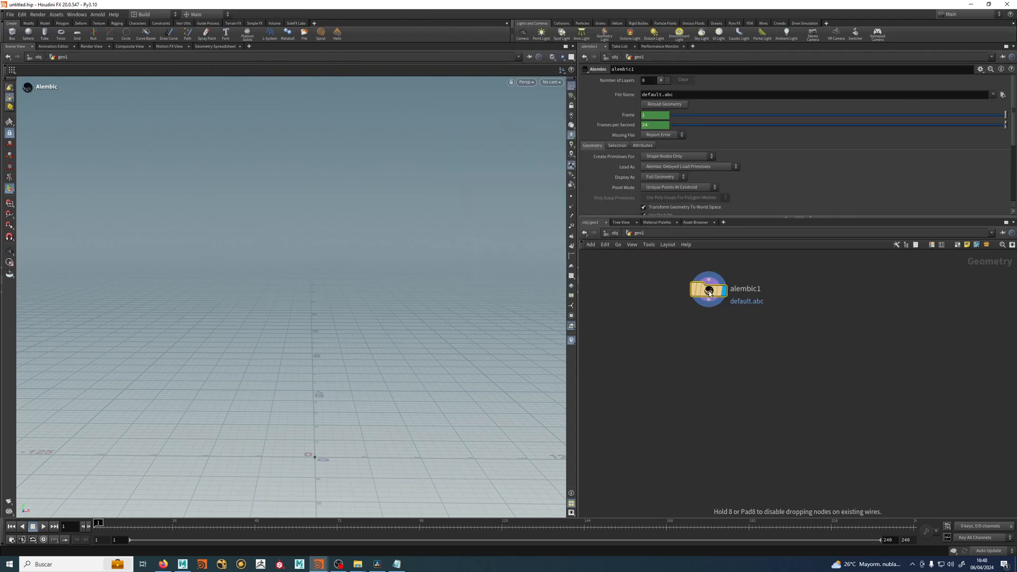
pyautogui.click(1001, 94)
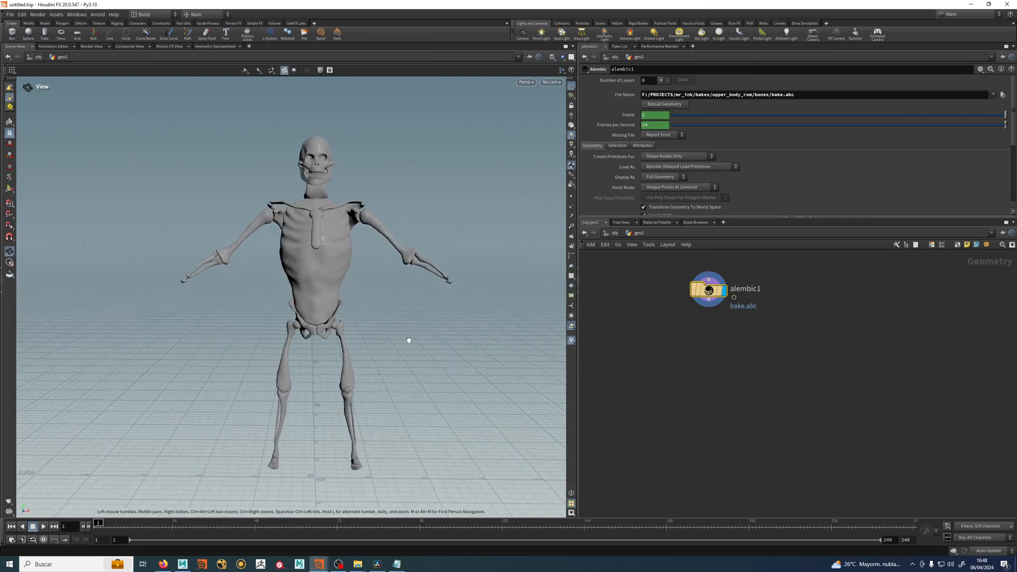
# Step: Enable the Draw Time (FPS) readout in the viewport display options
pyautogui.click(42, 526)
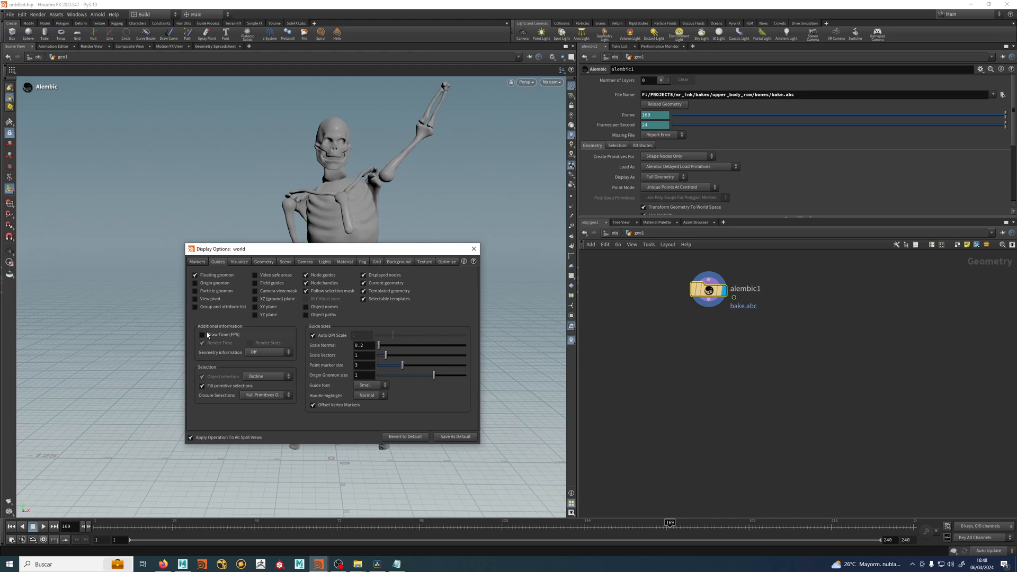
pyautogui.click(474, 248)
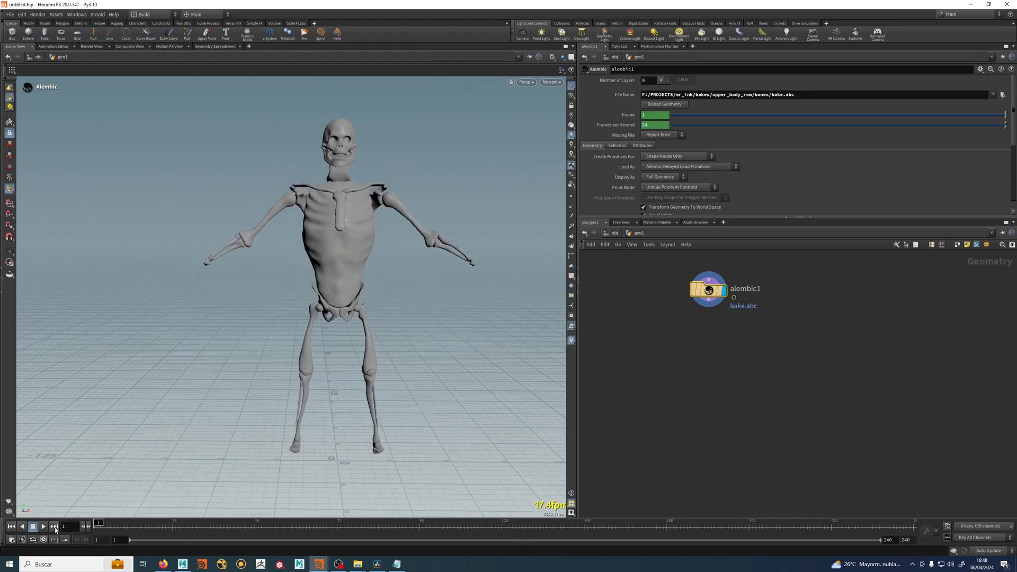
pyautogui.click(43, 526)
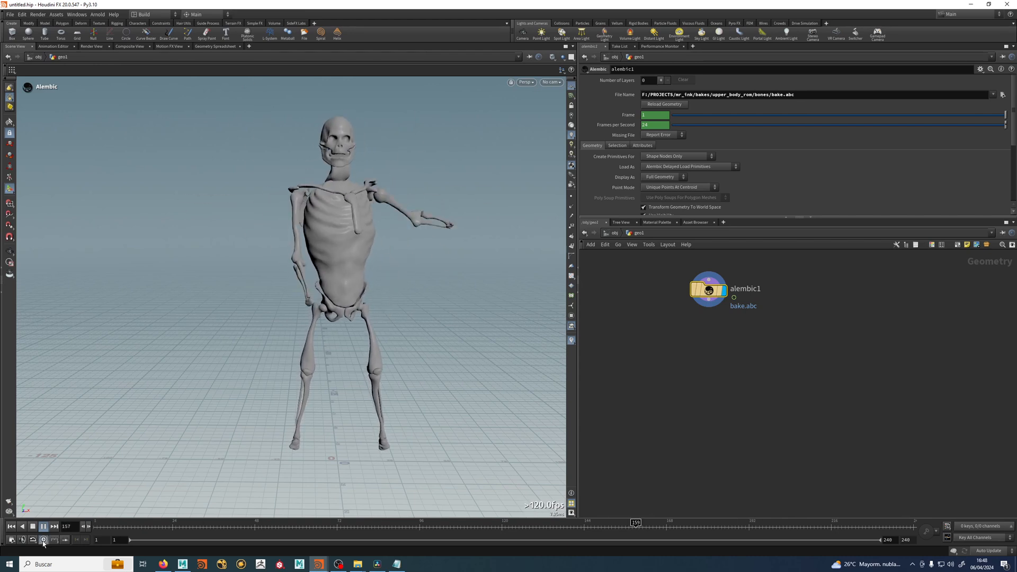
# Step: Play the skeleton animation in Realtime mode, then stop and return to frame 1
pyautogui.click(43, 540)
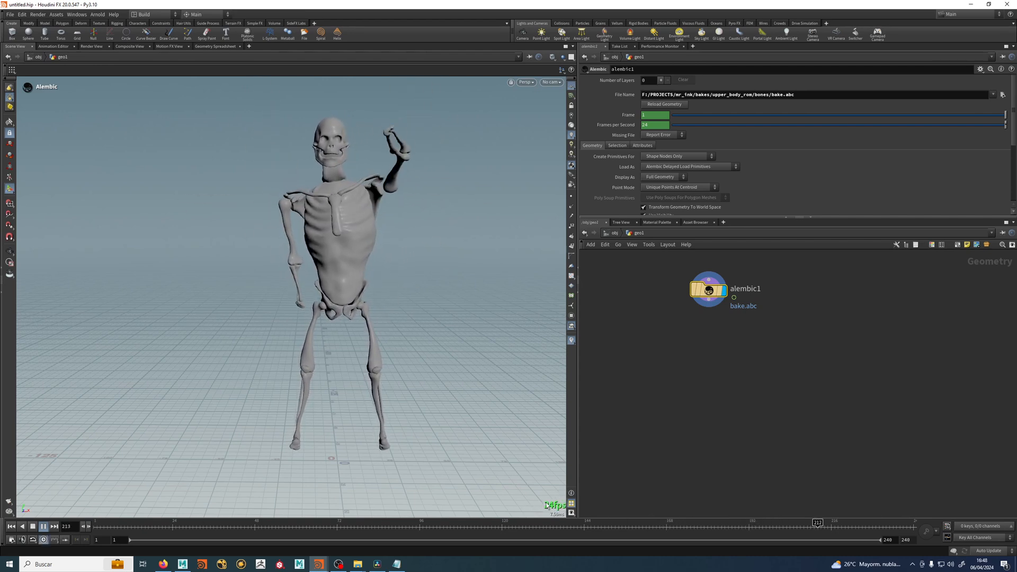
pyautogui.click(158, 522)
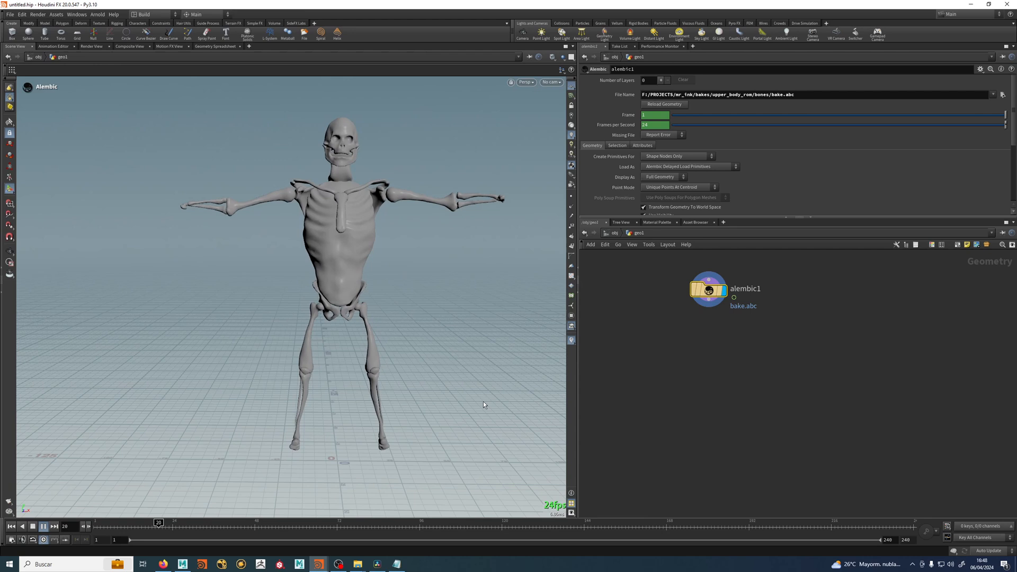
pyautogui.click(43, 527)
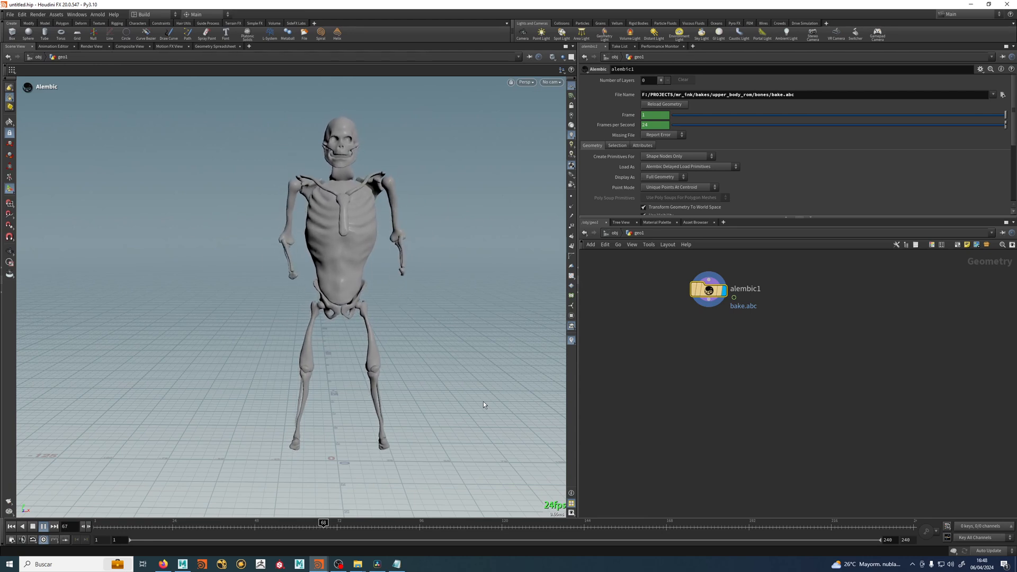
pyautogui.click(44, 526)
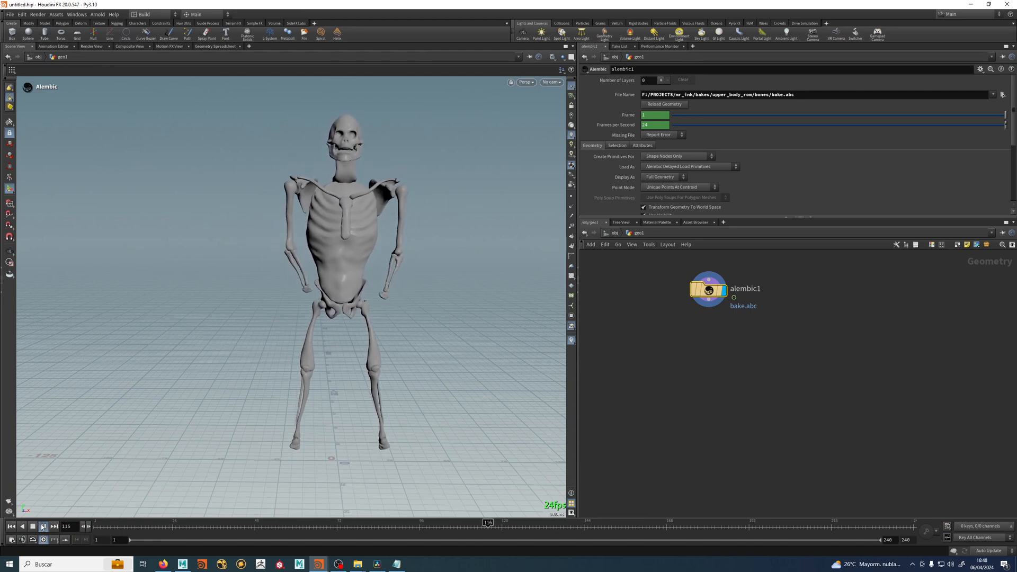
pyautogui.click(11, 526)
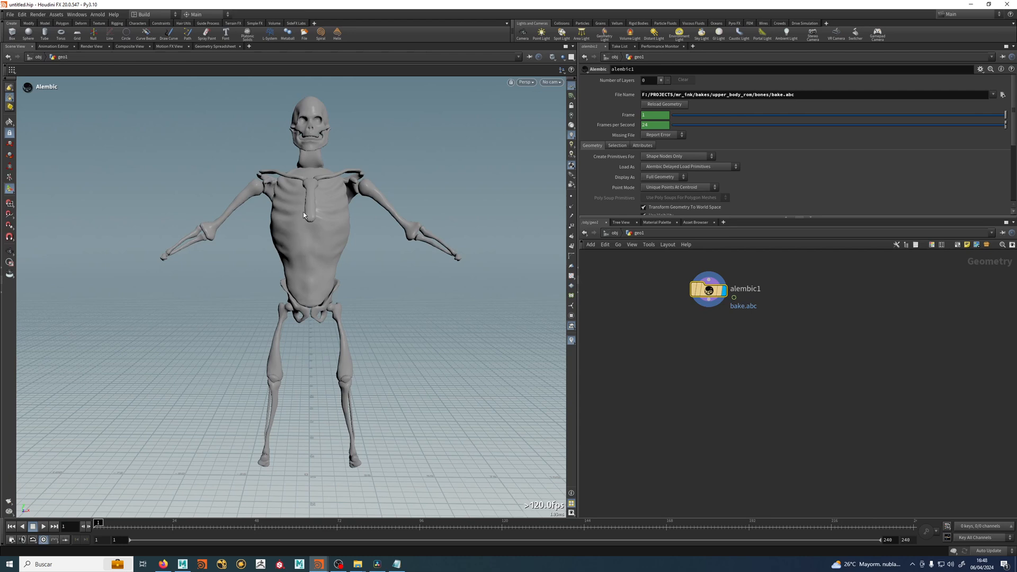
pyautogui.moveTo(326, 258)
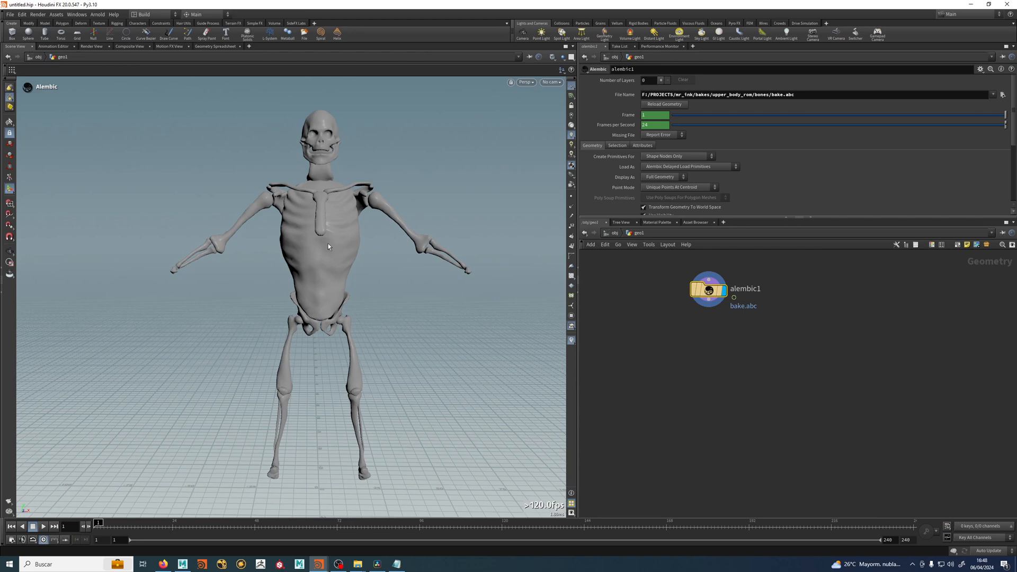
pyautogui.moveTo(391, 282)
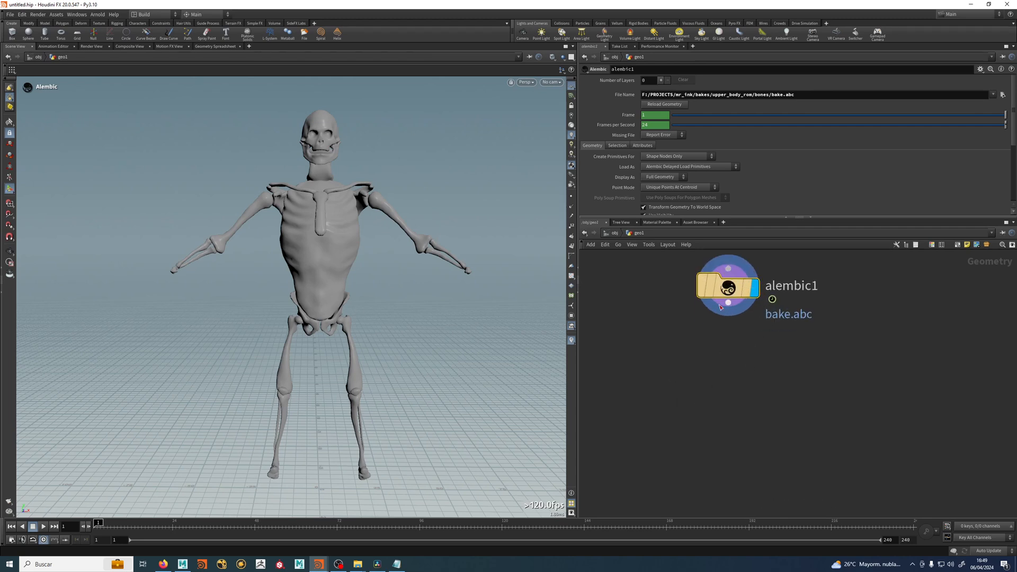
# Step: Bring up the node menu in the network editor beside alembic1
pyautogui.rightClick(728, 285)
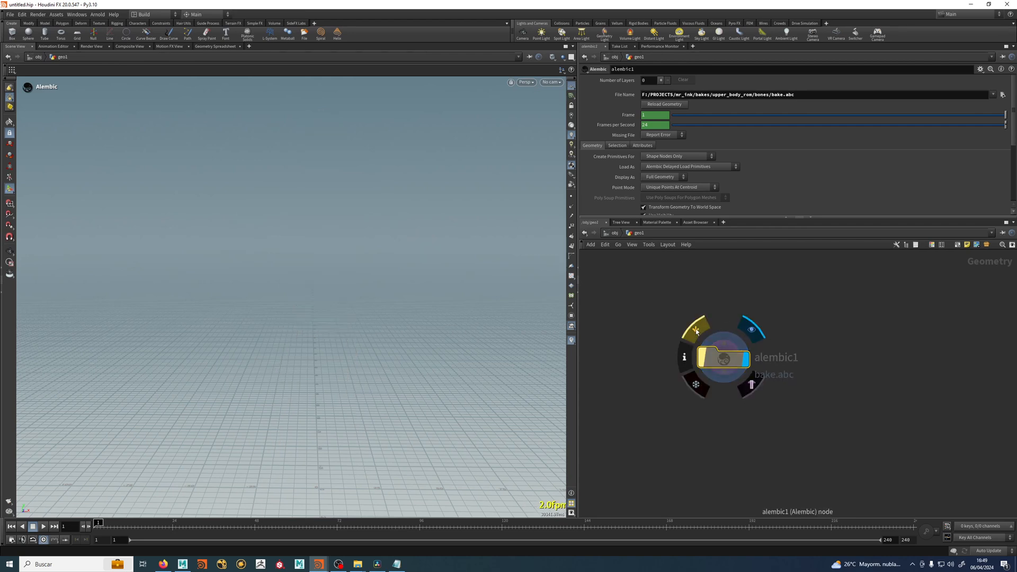
pyautogui.moveTo(696, 330)
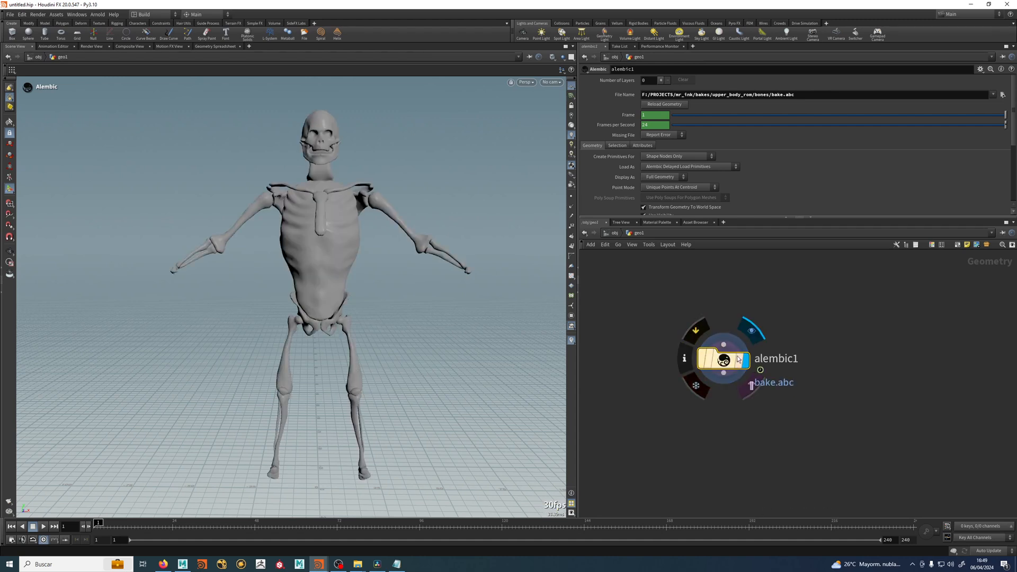
pyautogui.moveTo(748, 348)
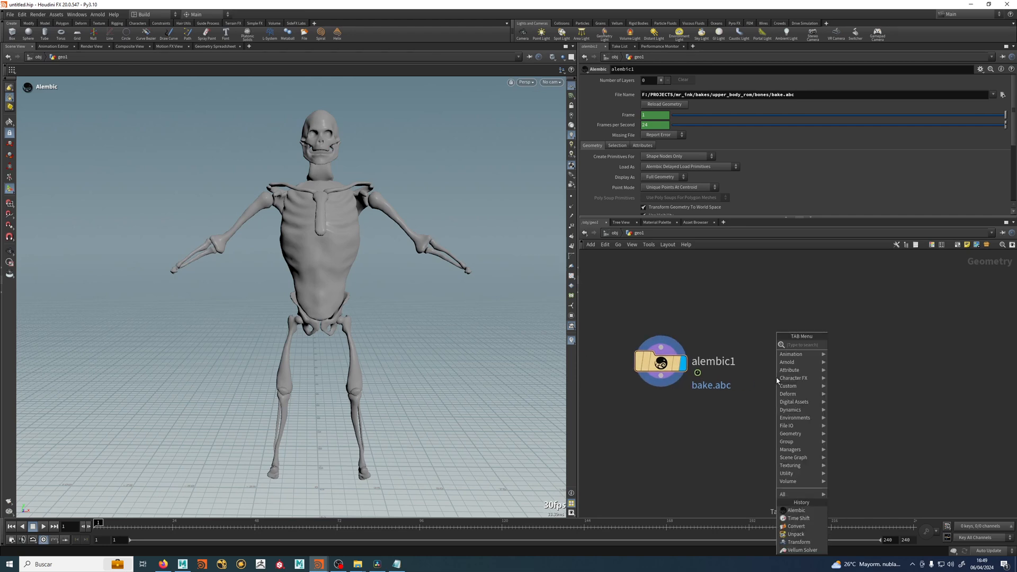
pyautogui.click(796, 509)
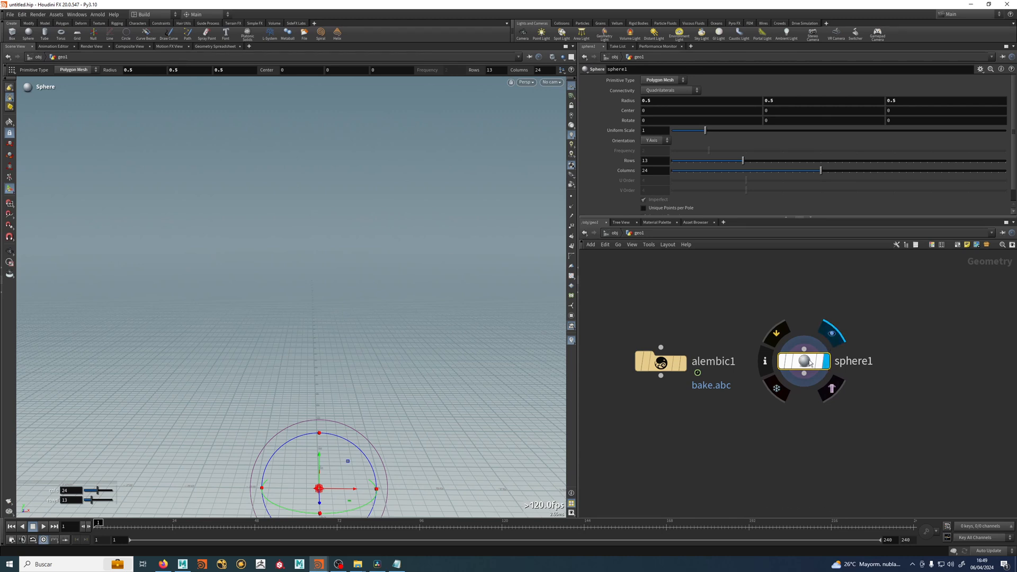
pyautogui.click(803, 361)
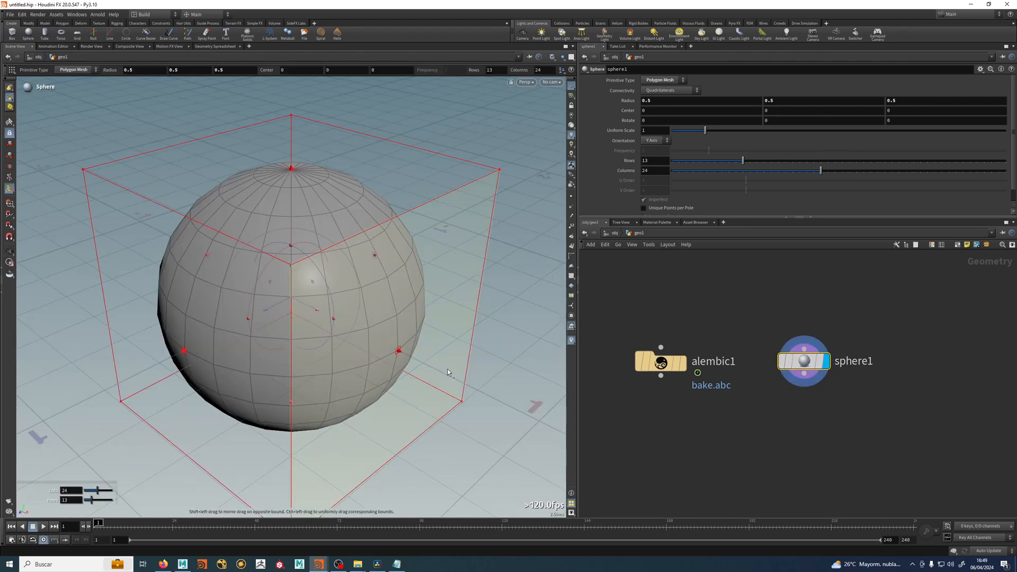
pyautogui.click(661, 362)
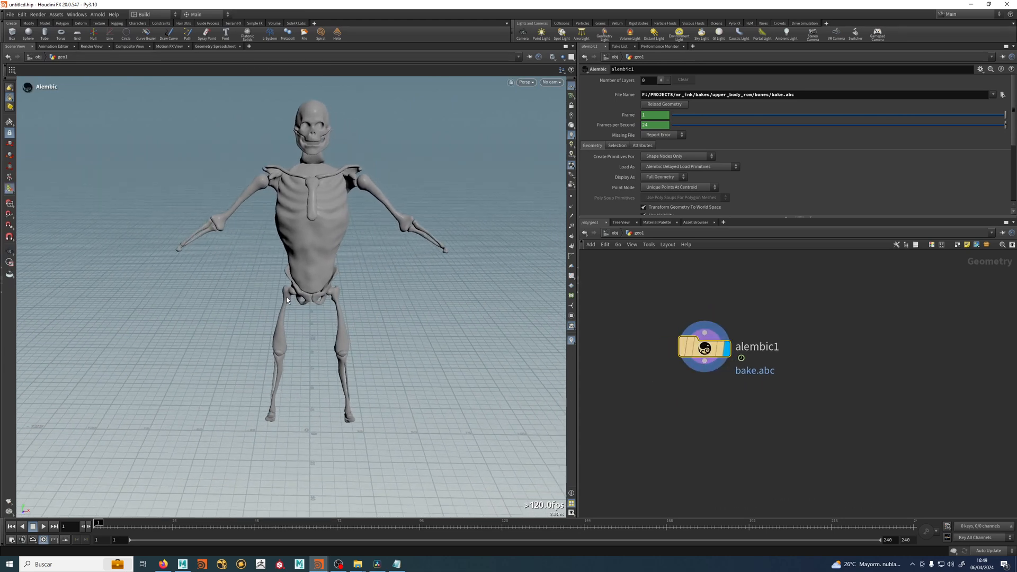
pyautogui.moveTo(316, 442)
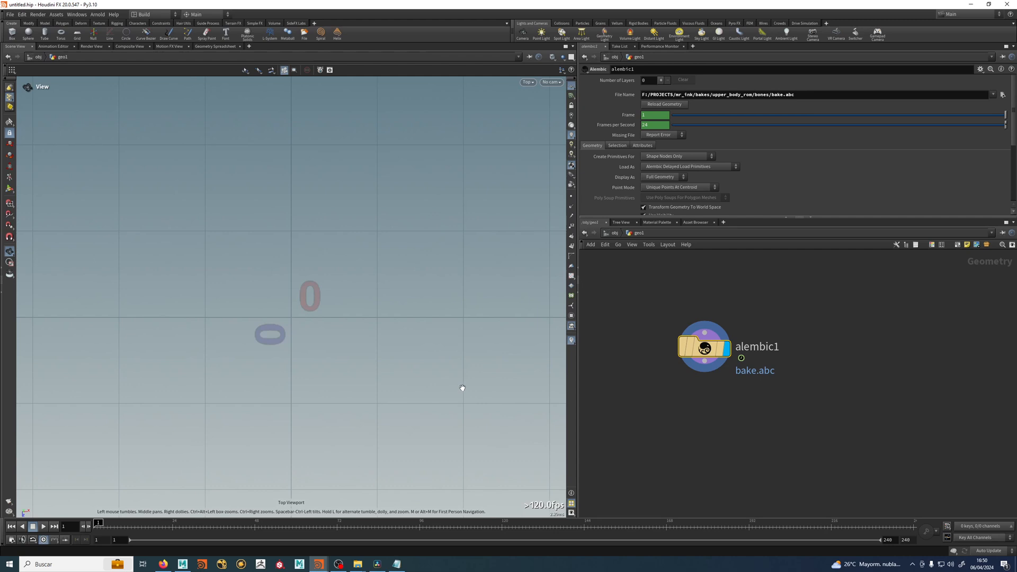
# Step: Save the viewport display options as the default and acknowledge the confirmation
pyautogui.click(527, 82)
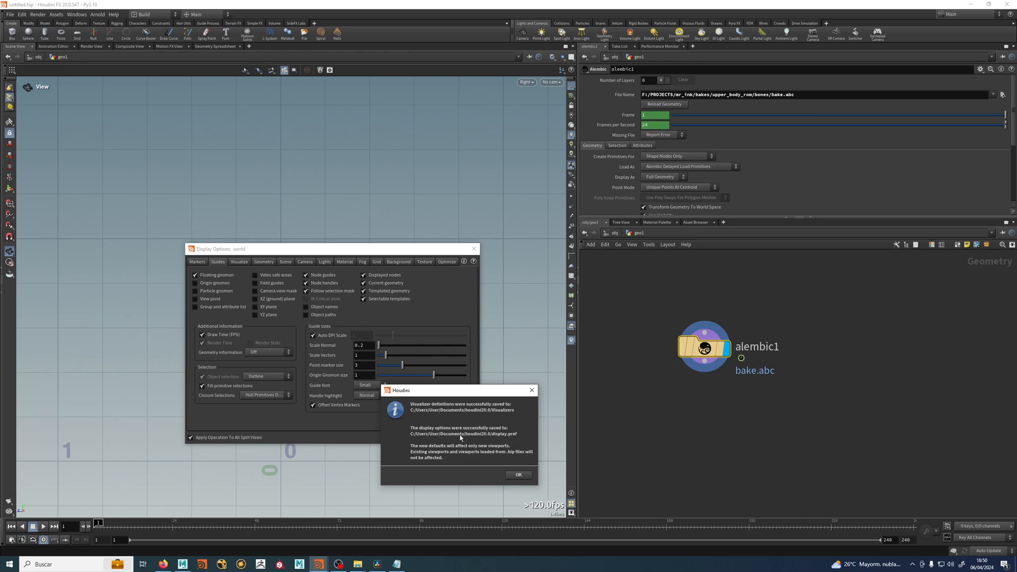
pyautogui.click(517, 474)
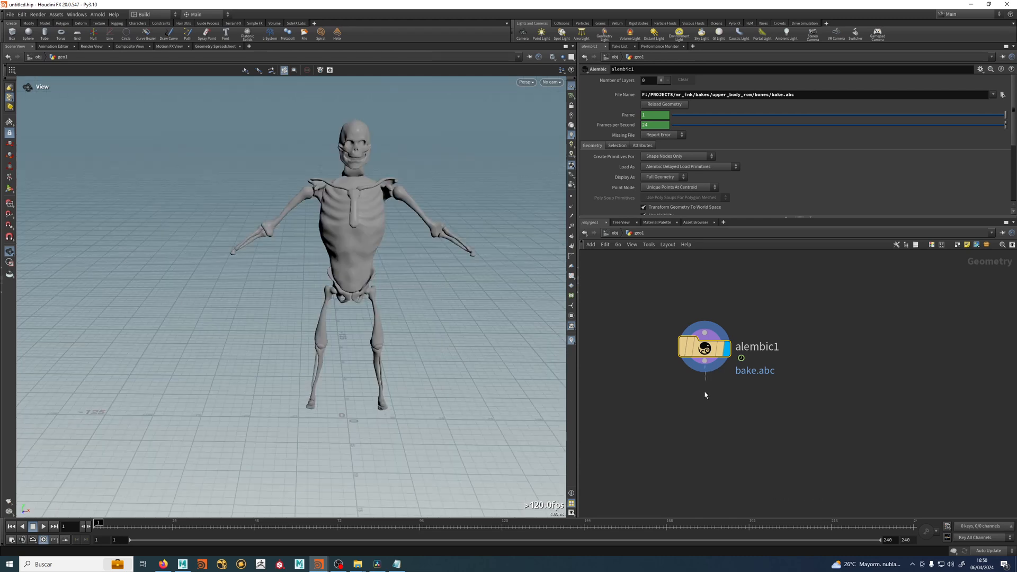
pyautogui.click(702, 399)
pyautogui.write('un')
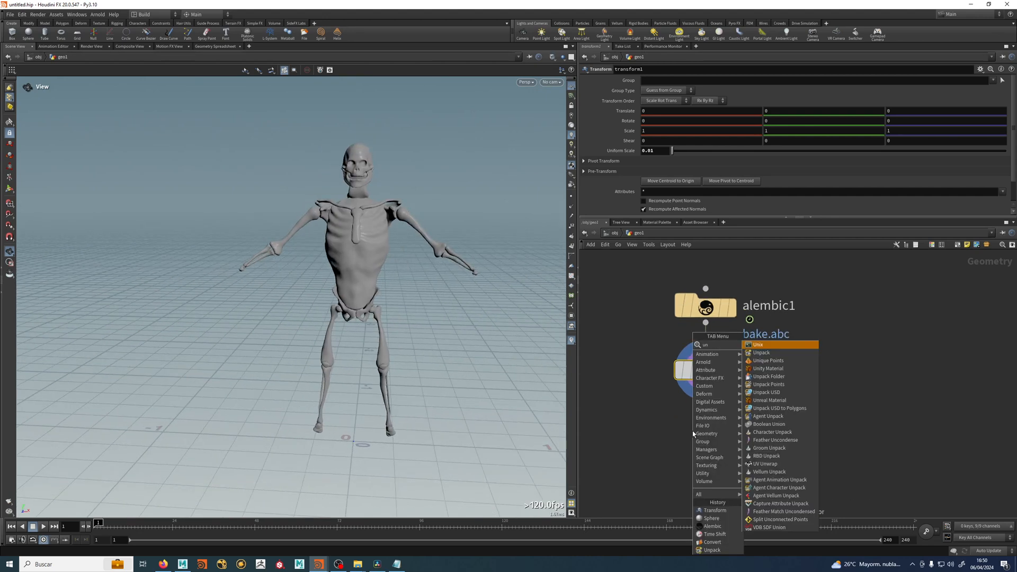
# Step: Add an Unpack node after transform1
pyautogui.click(760, 344)
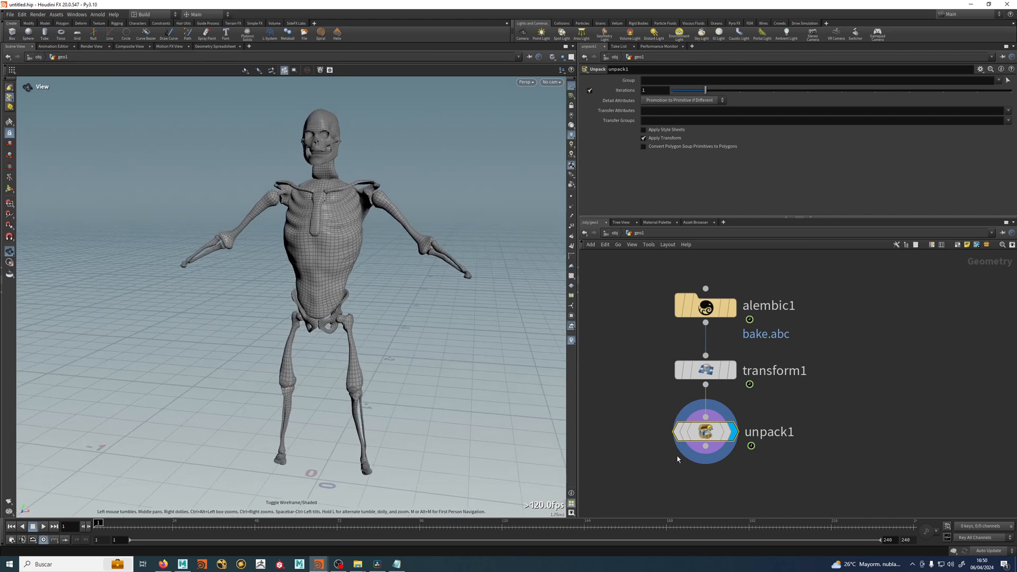
pyautogui.moveTo(653, 464)
pyautogui.write('c')
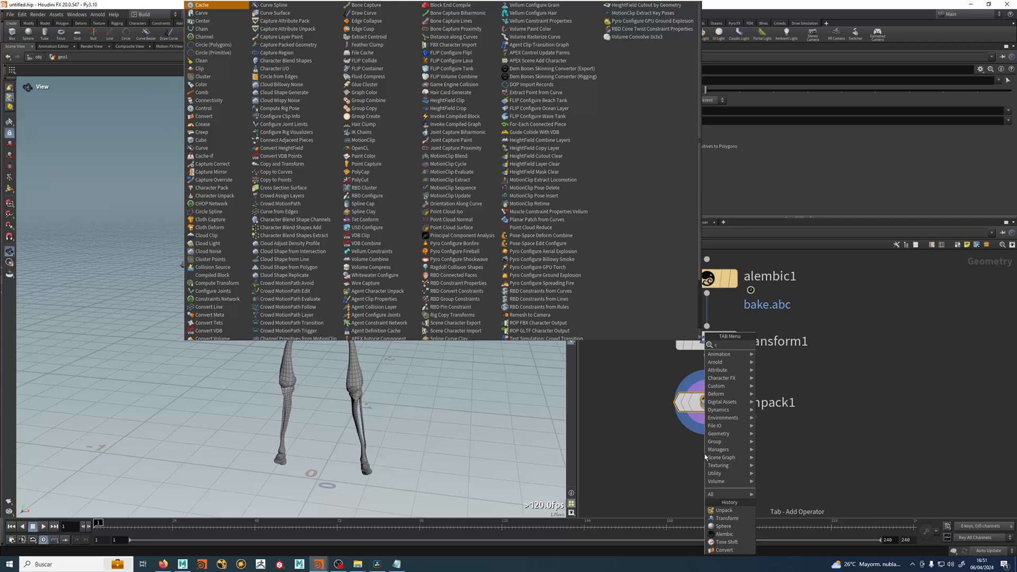
# Step: Add convert1 set to Polygon after unpack1, scrub the timeline, and inspect transform1's info
pyautogui.click(725, 549)
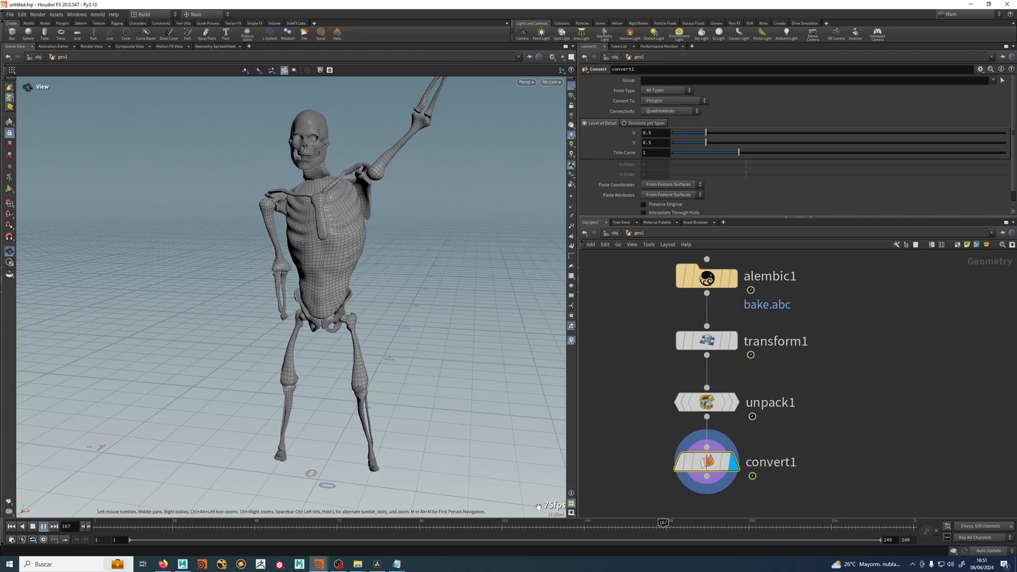
pyautogui.click(251, 523)
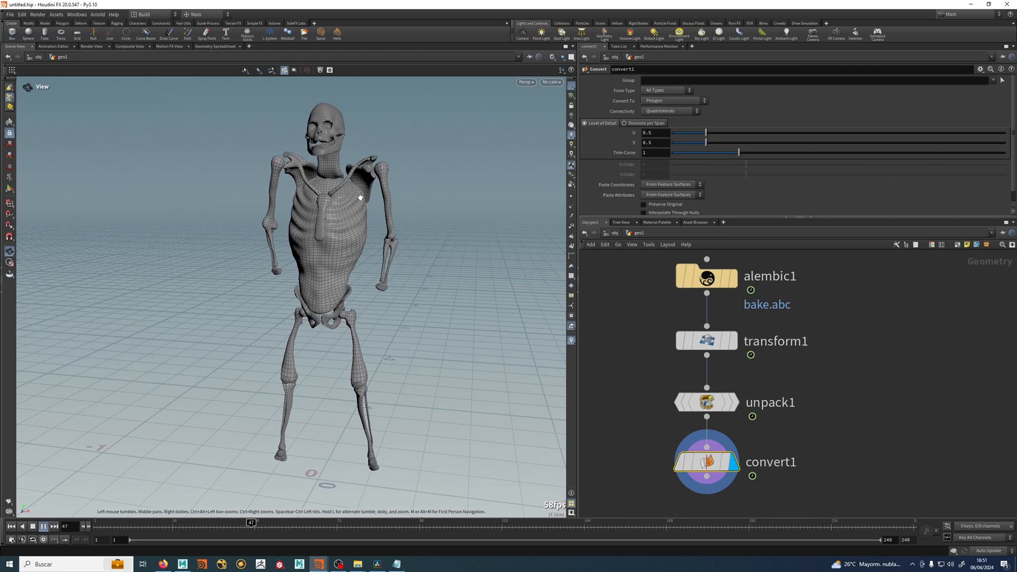
pyautogui.click(43, 526)
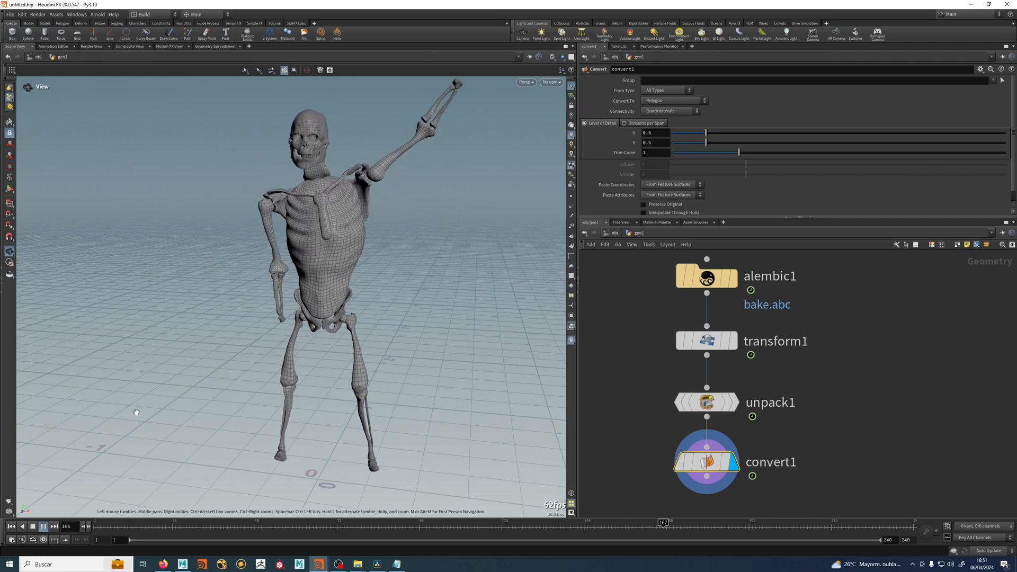
pyautogui.click(11, 526)
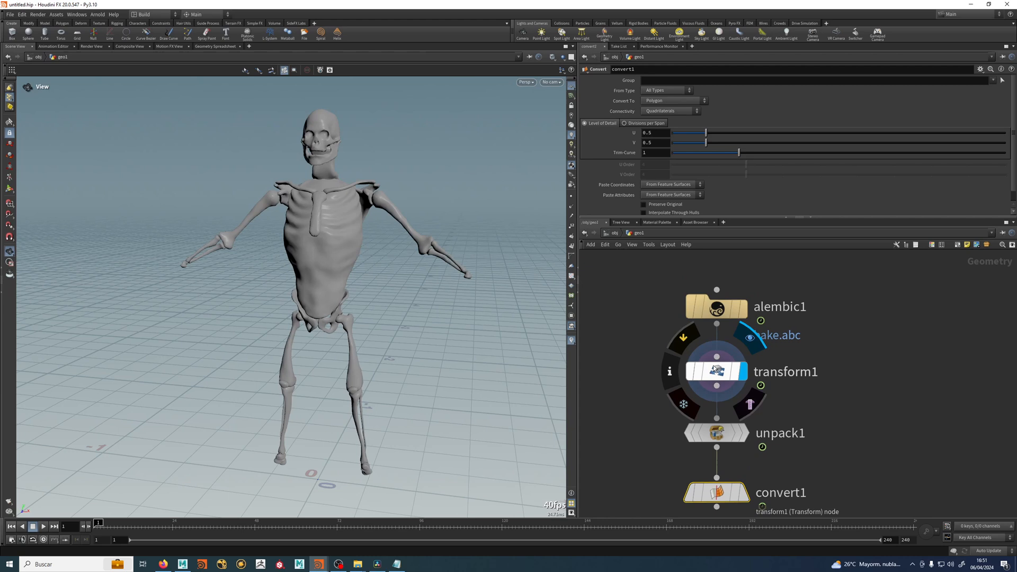
pyautogui.click(717, 371)
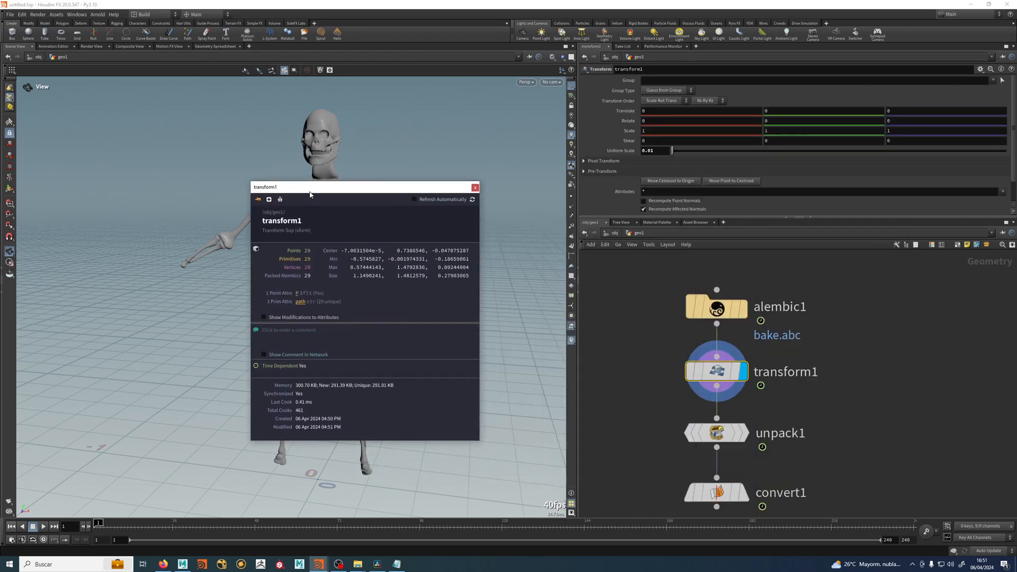
pyautogui.moveTo(364, 187); pyautogui.dragTo(162, 203)
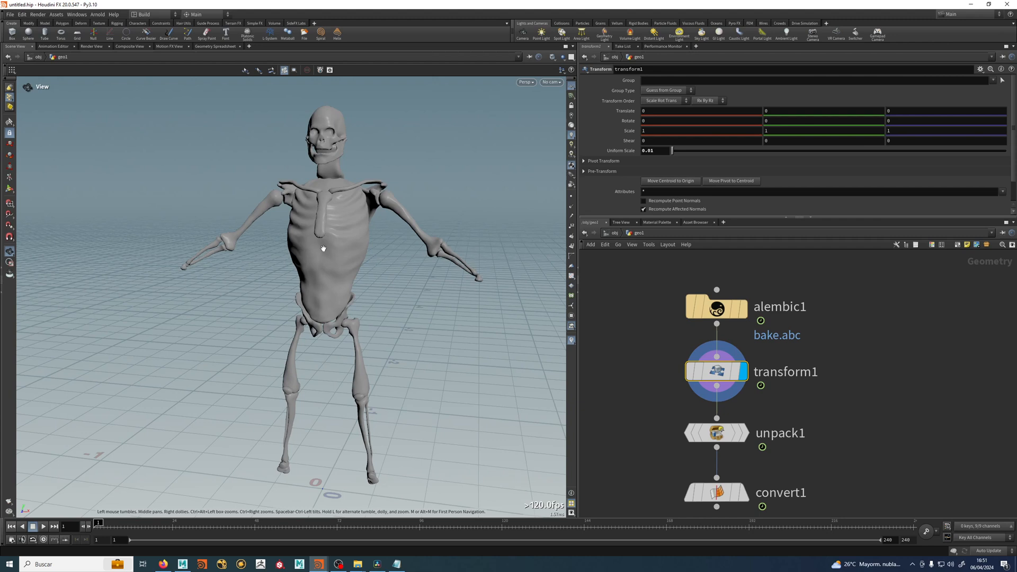
pyautogui.rightClick(717, 433)
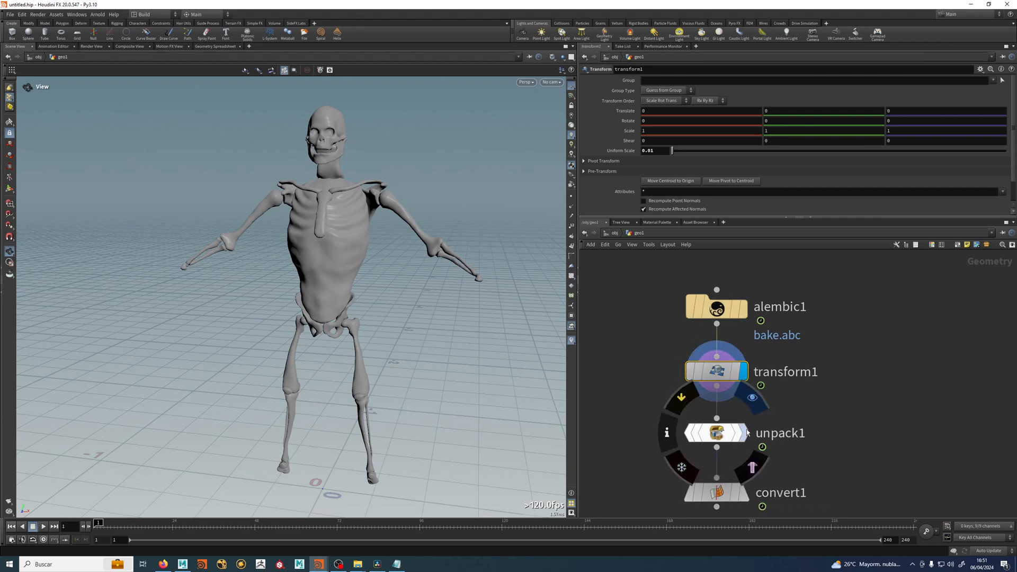
pyautogui.click(716, 433)
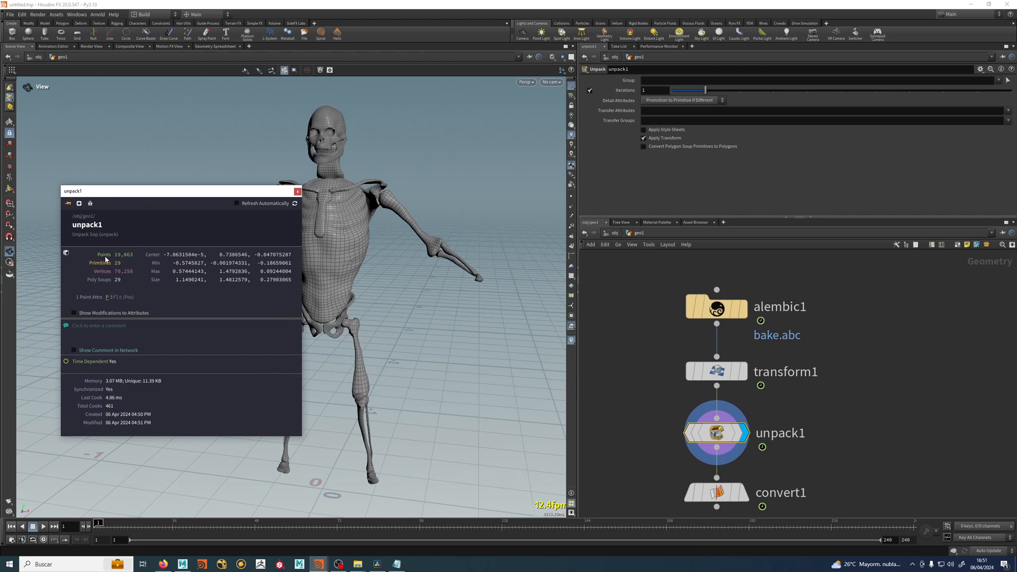
pyautogui.moveTo(119, 270)
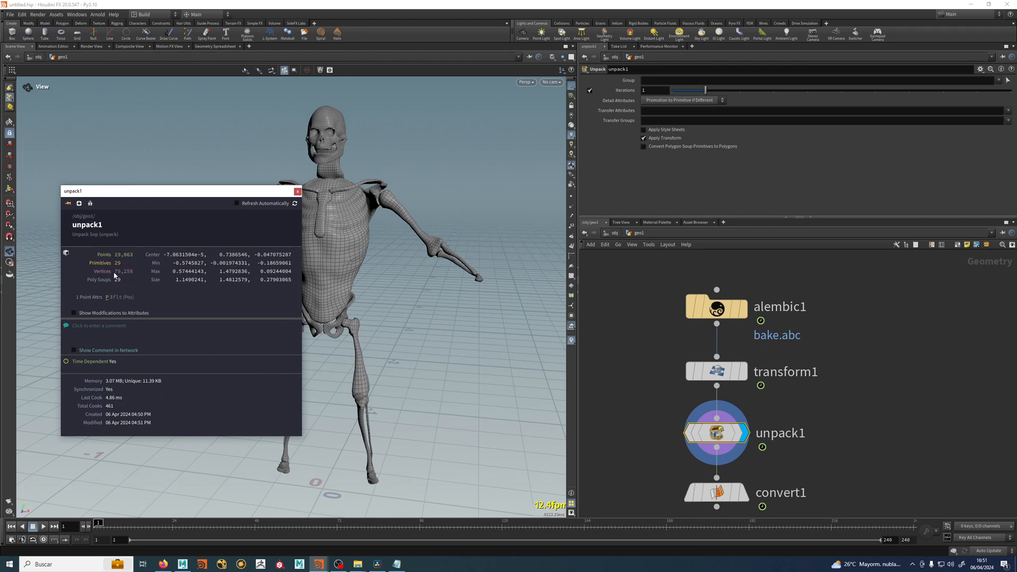
pyautogui.moveTo(100, 284)
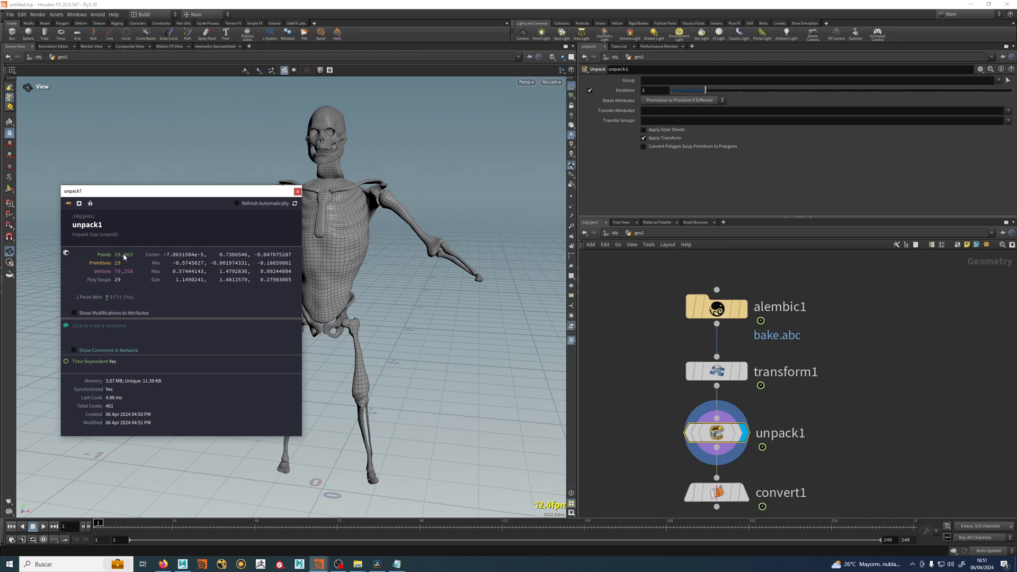
pyautogui.moveTo(154, 330)
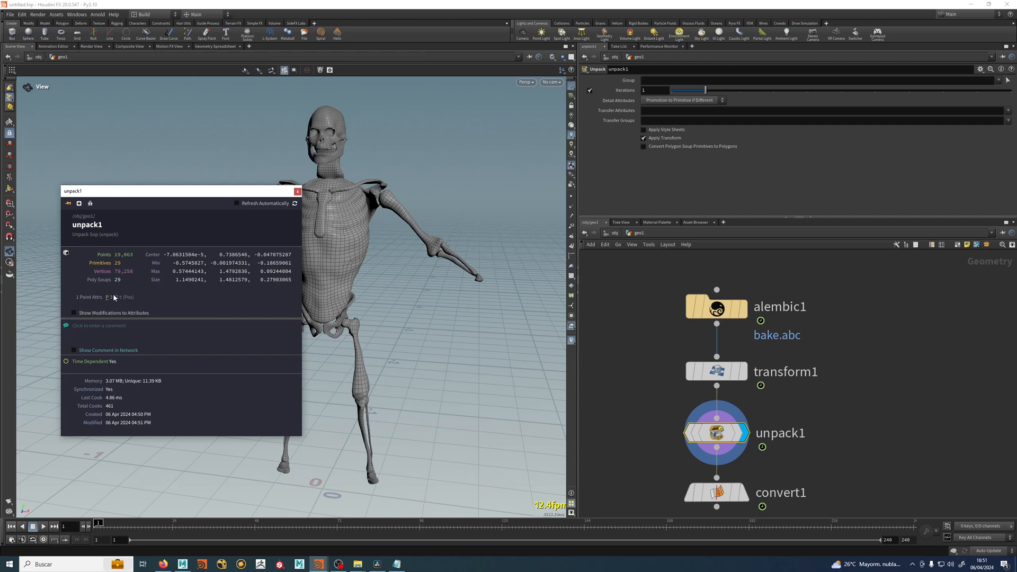
pyautogui.moveTo(107, 301)
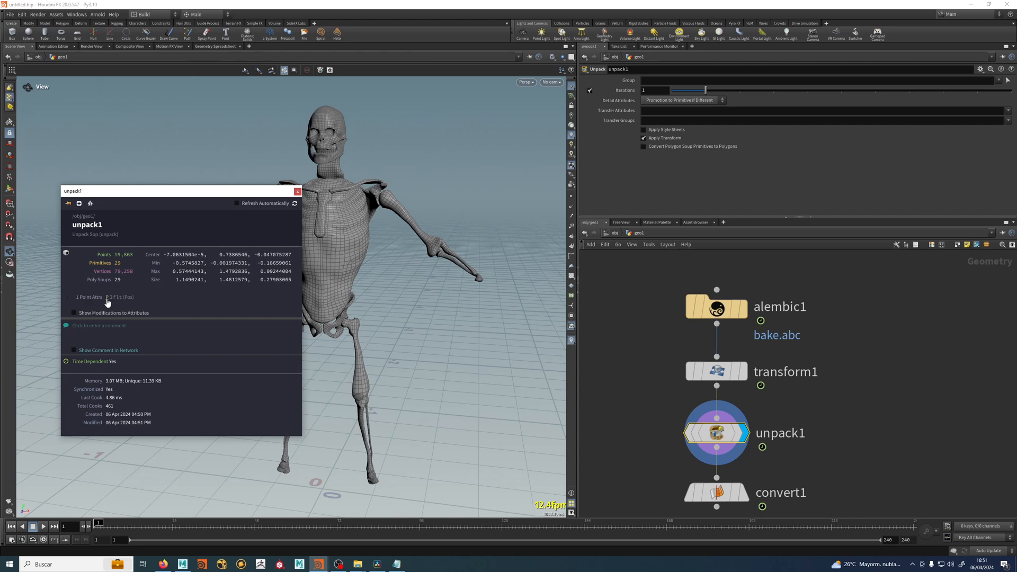
pyautogui.moveTo(168, 298)
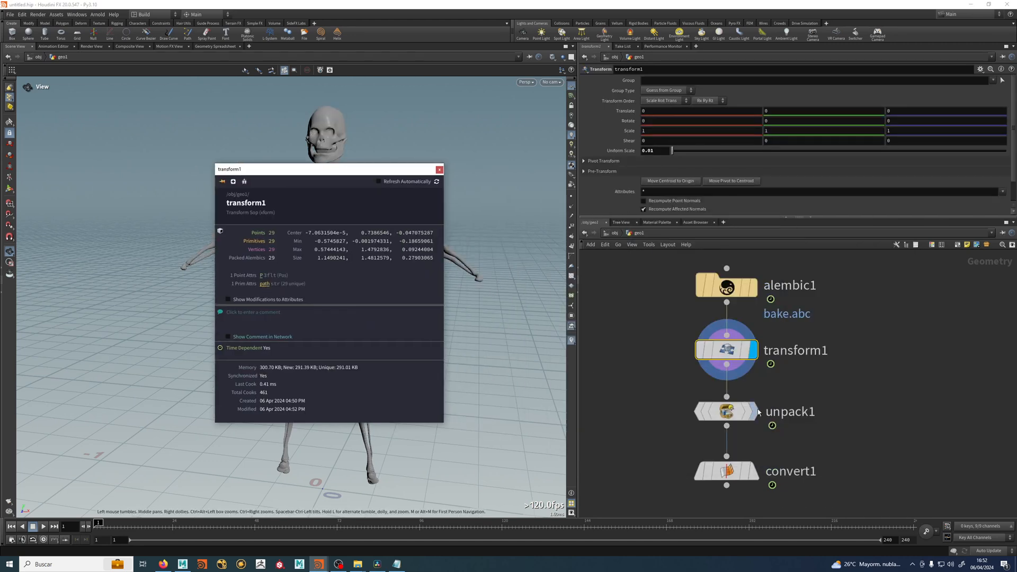
pyautogui.click(726, 411)
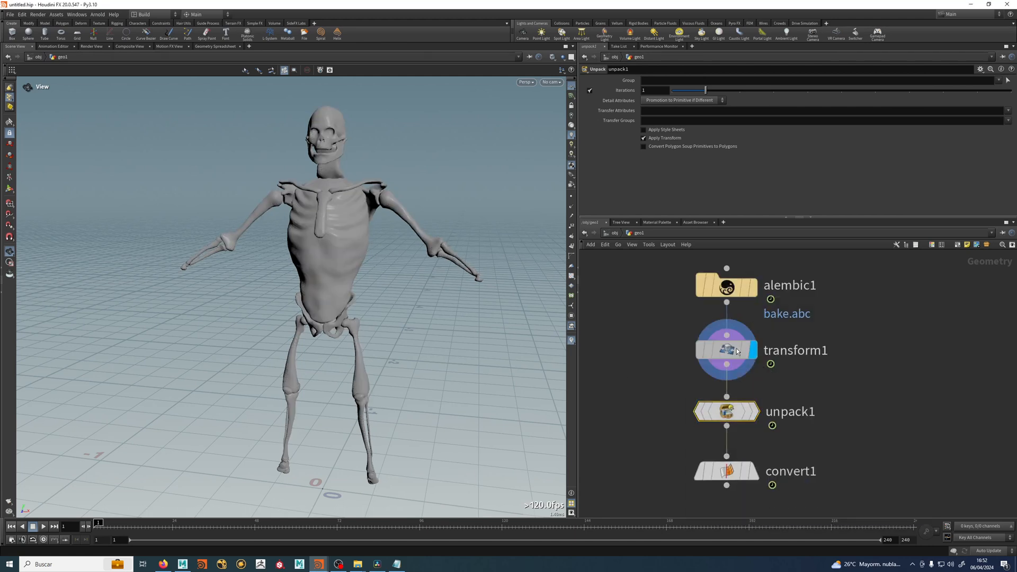
pyautogui.click(727, 351)
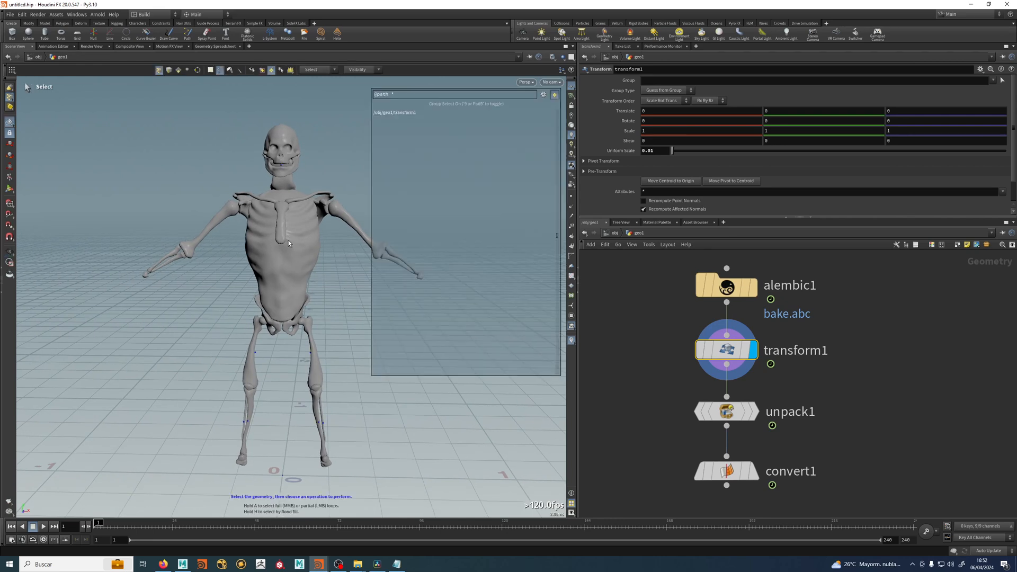
pyautogui.moveTo(324, 70)
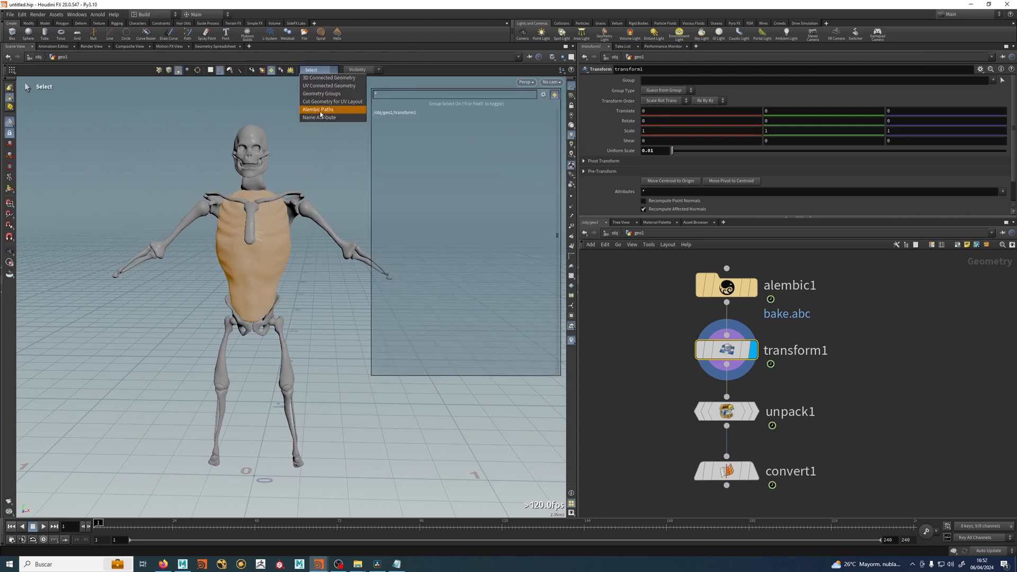
# Step: Switch selection to Alembic Paths and pick several bone pieces, including the spinal column
pyautogui.click(319, 110)
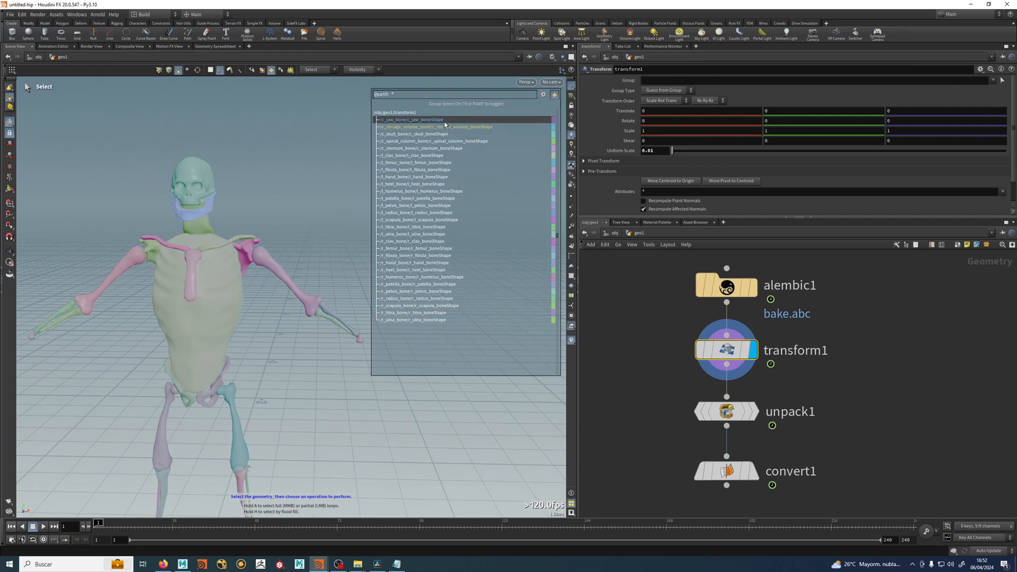
pyautogui.click(413, 176)
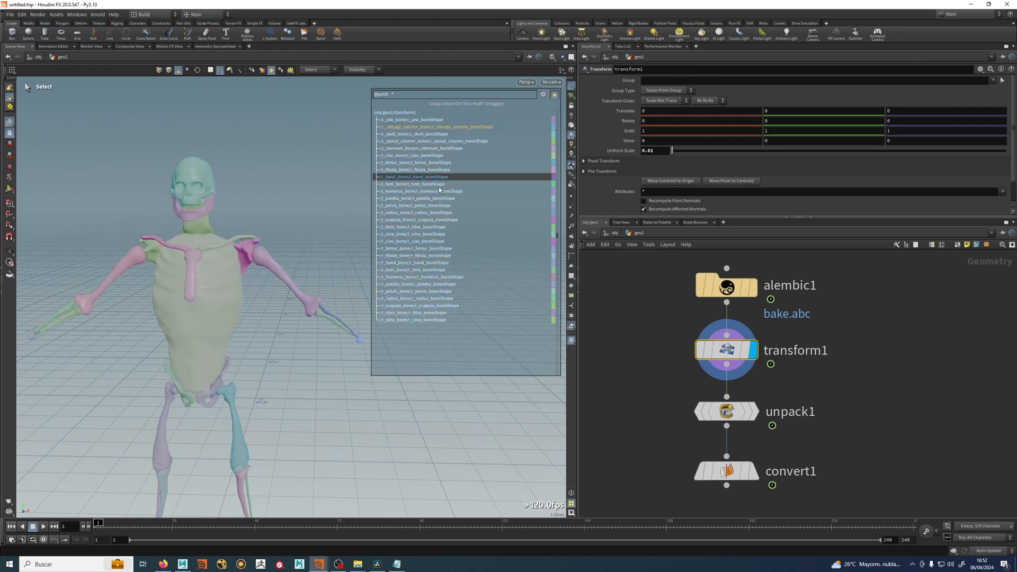
pyautogui.click(448, 313)
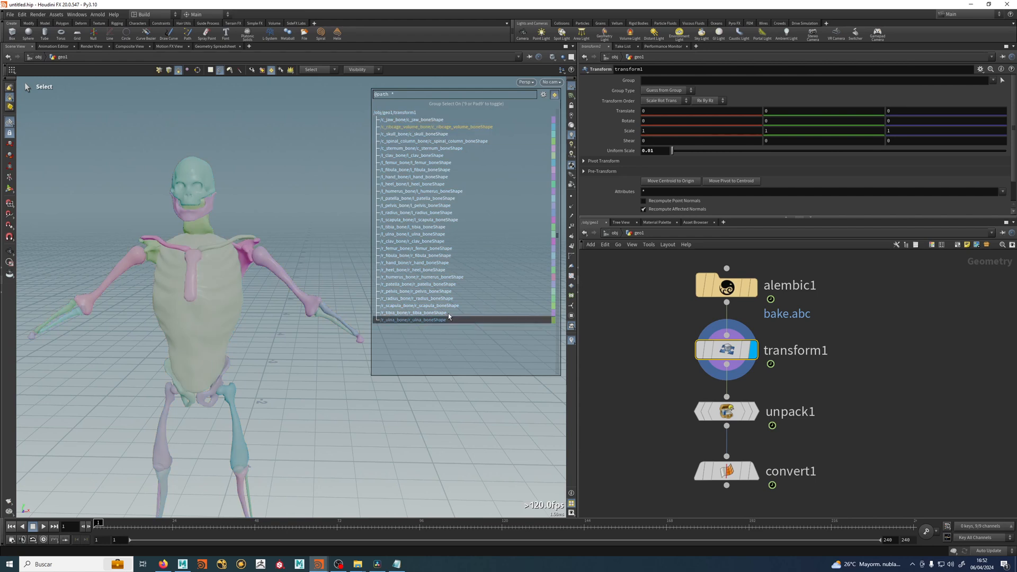
pyautogui.click(420, 198)
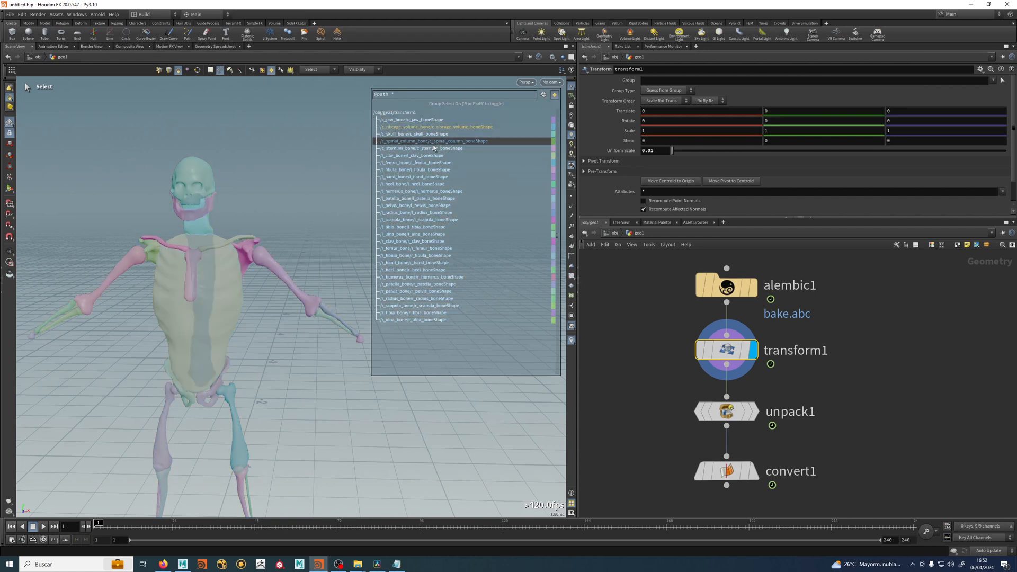
pyautogui.click(435, 127)
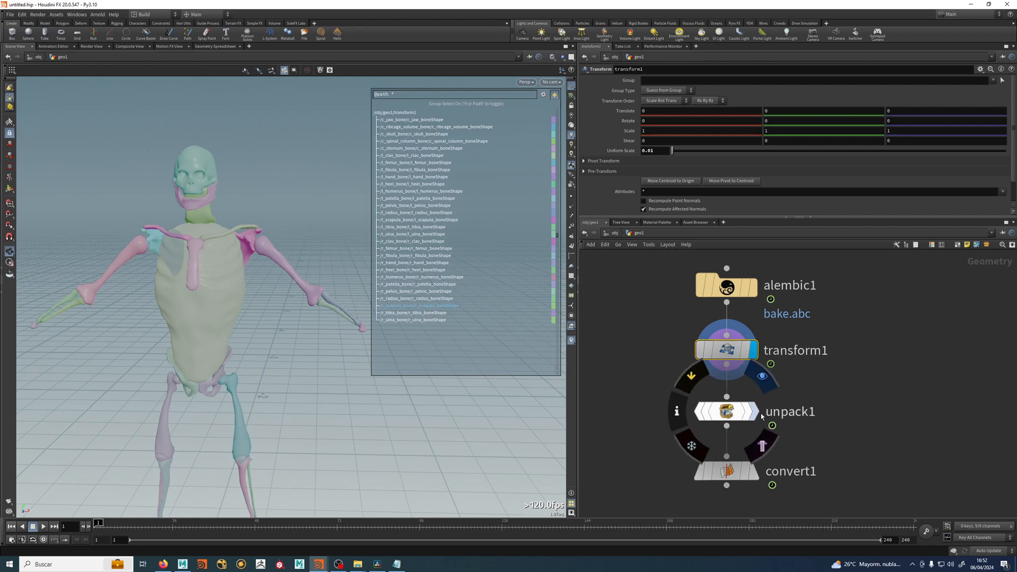
# Step: Select the unpack node, then the convert node
pyautogui.click(726, 412)
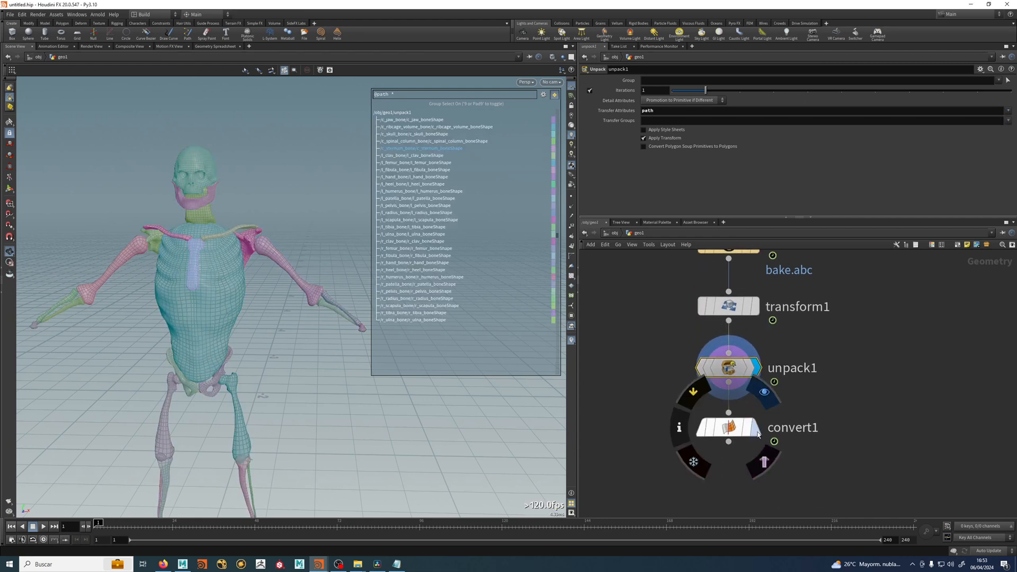
pyautogui.click(728, 427)
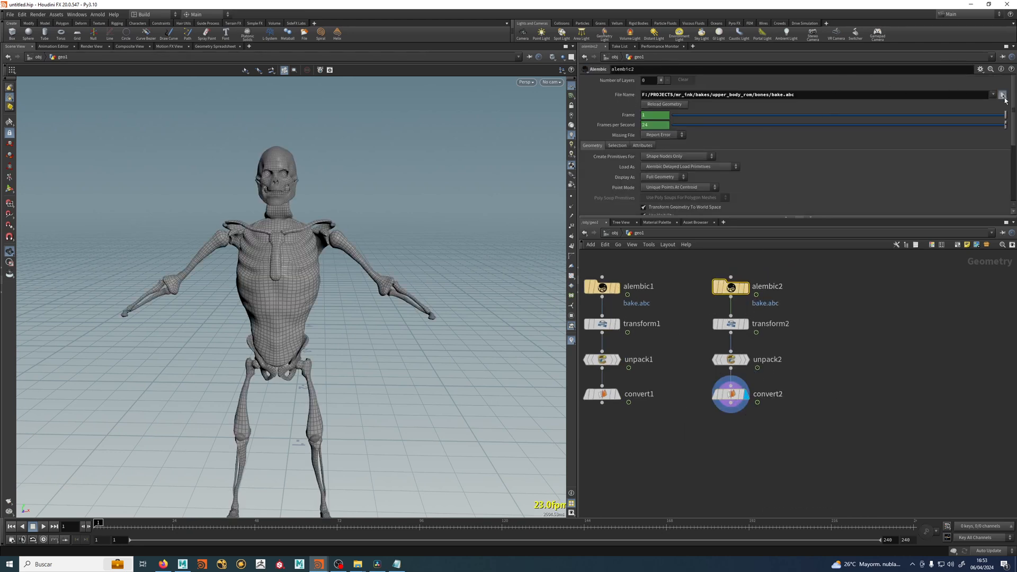
# Step: Point alembic2 to the muscles bake and place a Blast node below convert2
pyautogui.click(1003, 94)
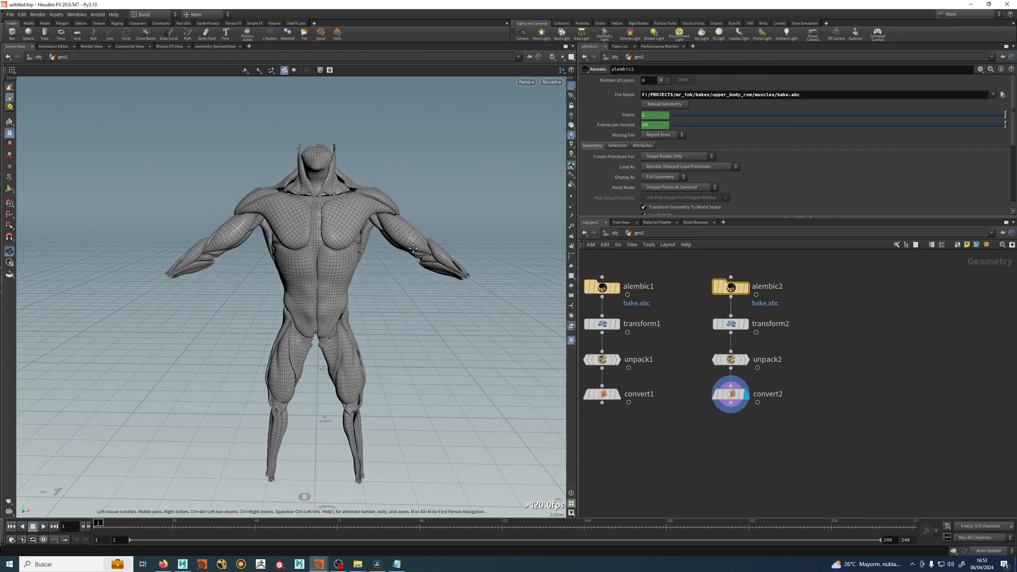
pyautogui.click(731, 393)
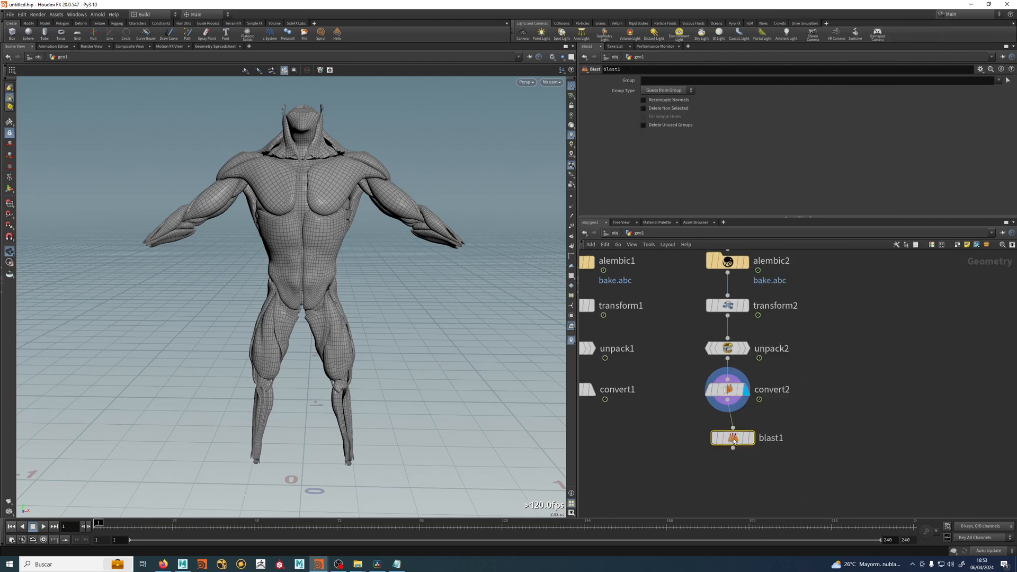
# Step: Display blast1 and keep only the left bicep path using Delete Non Selected
pyautogui.click(758, 447)
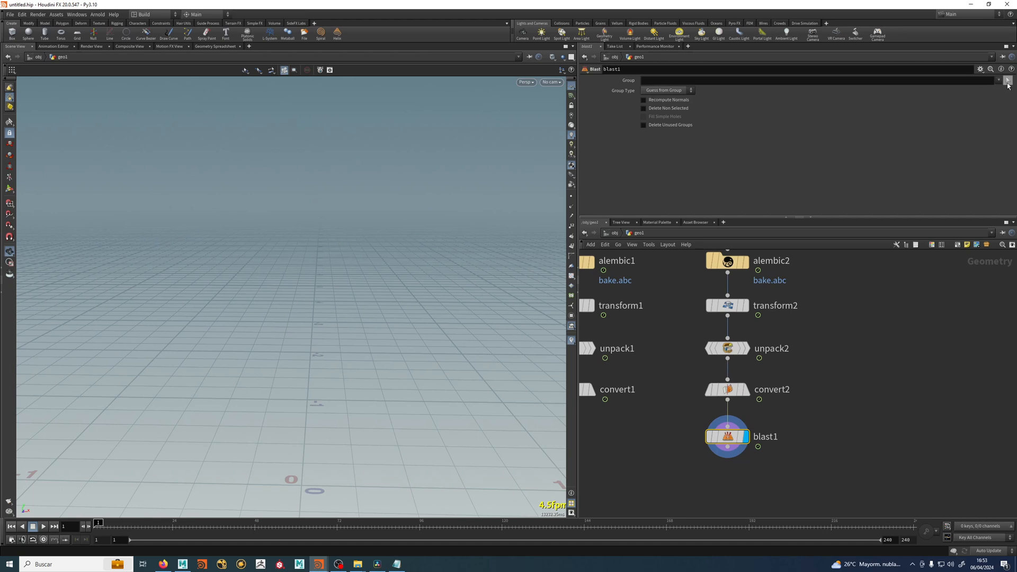
pyautogui.click(1007, 80)
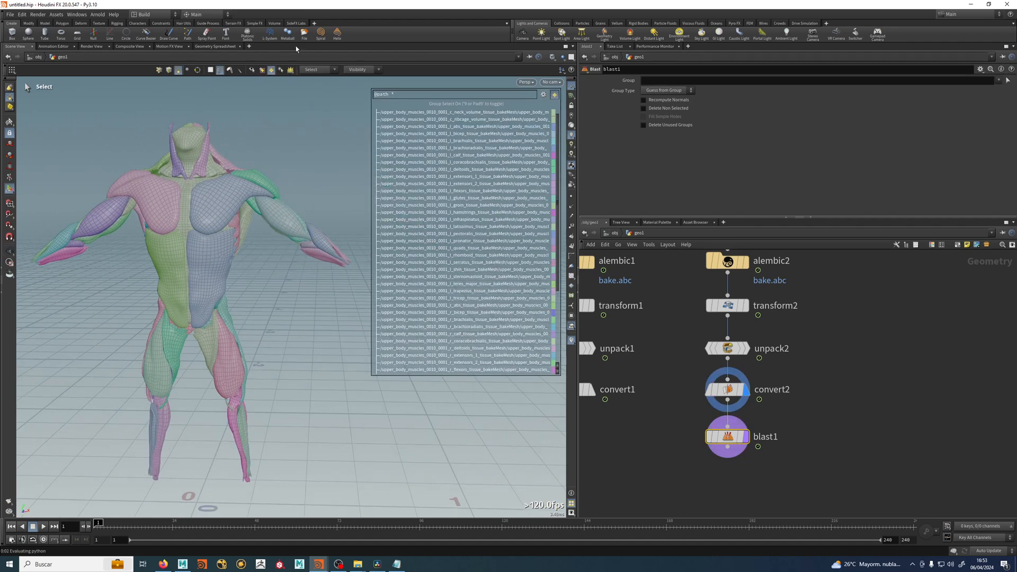
pyautogui.click(276, 220)
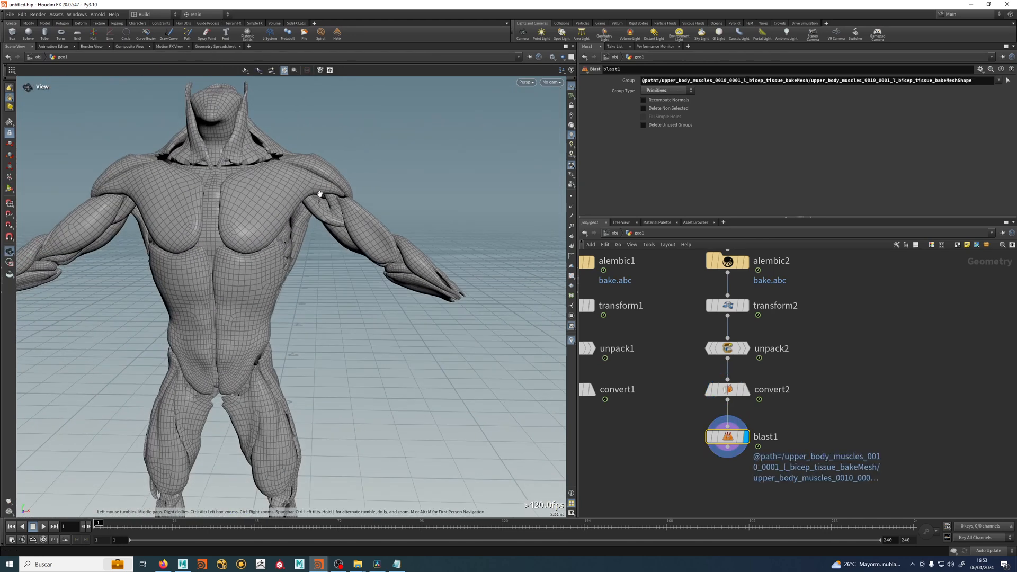
pyautogui.click(644, 108)
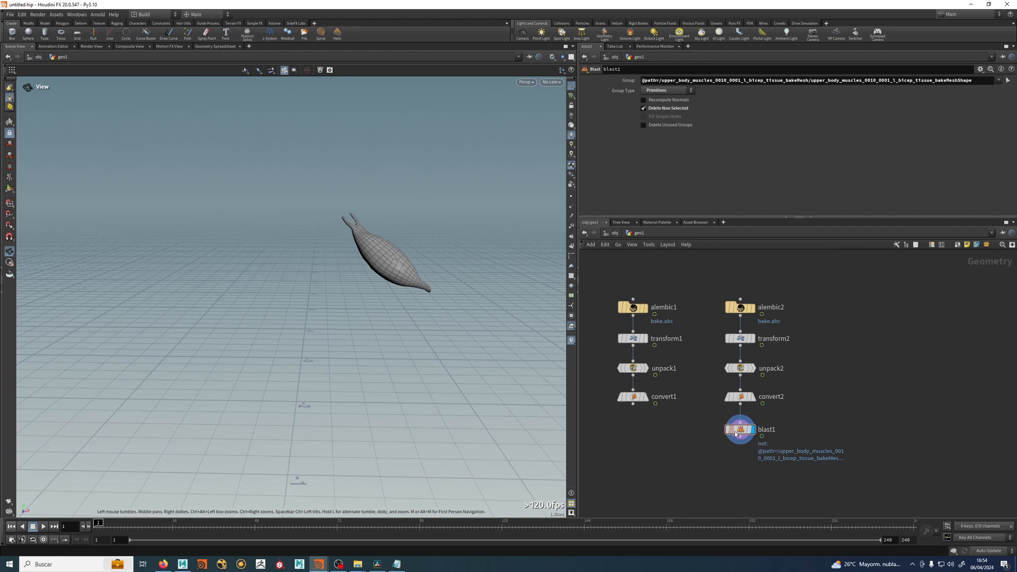
pyautogui.scroll(3)
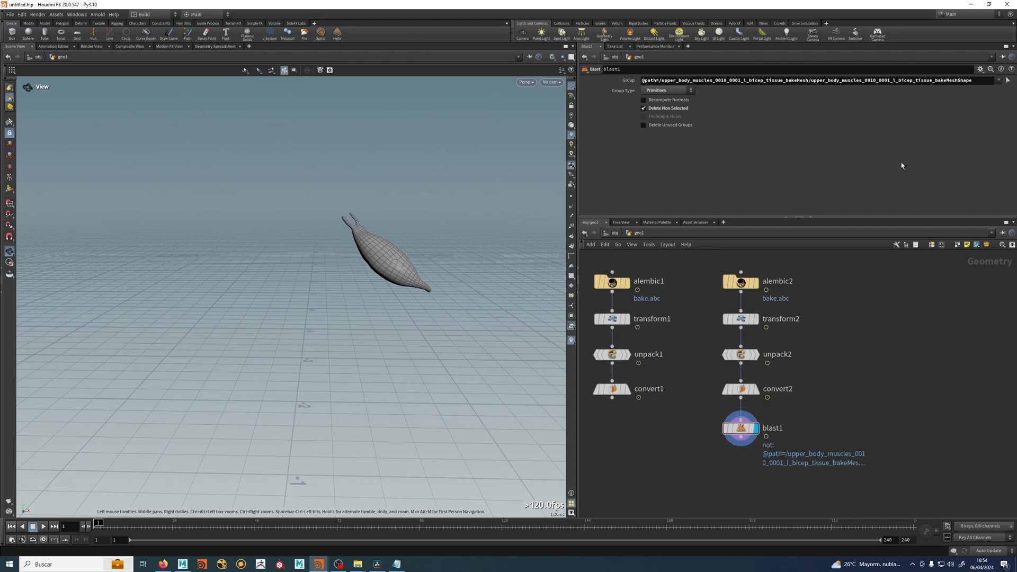
pyautogui.moveTo(779, 433)
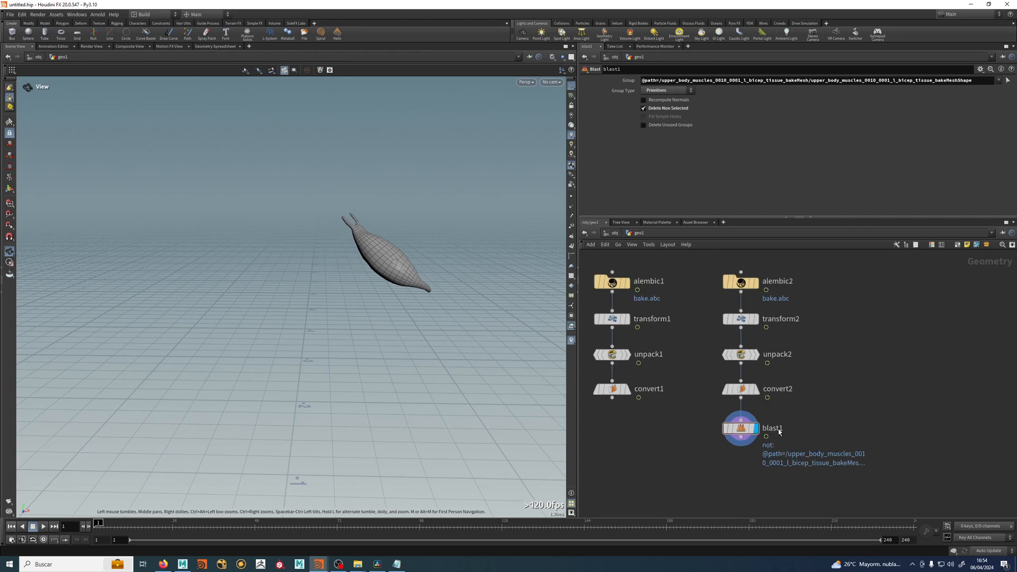
pyautogui.click(739, 388)
pyautogui.write('bla')
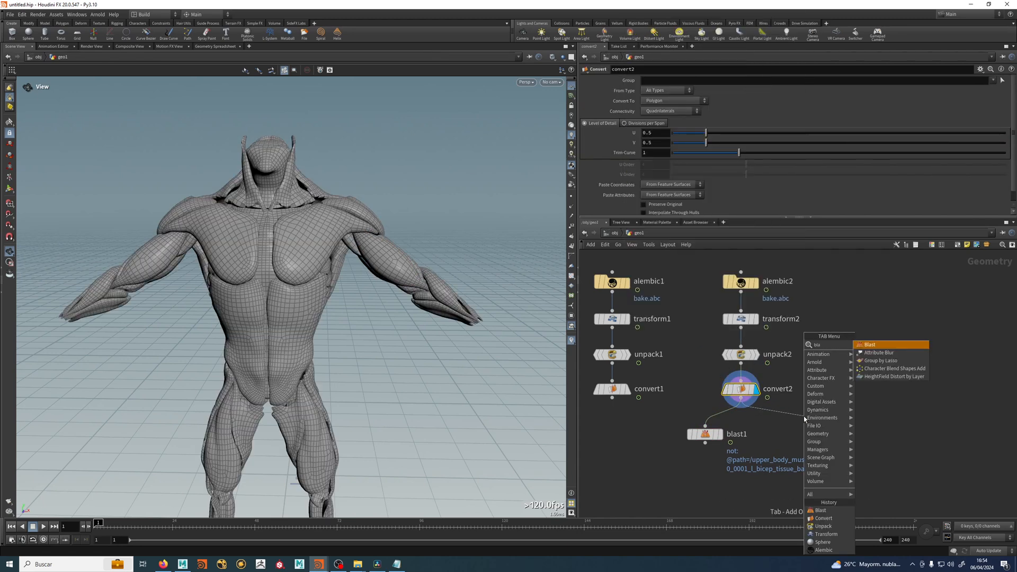
pyautogui.click(868, 345)
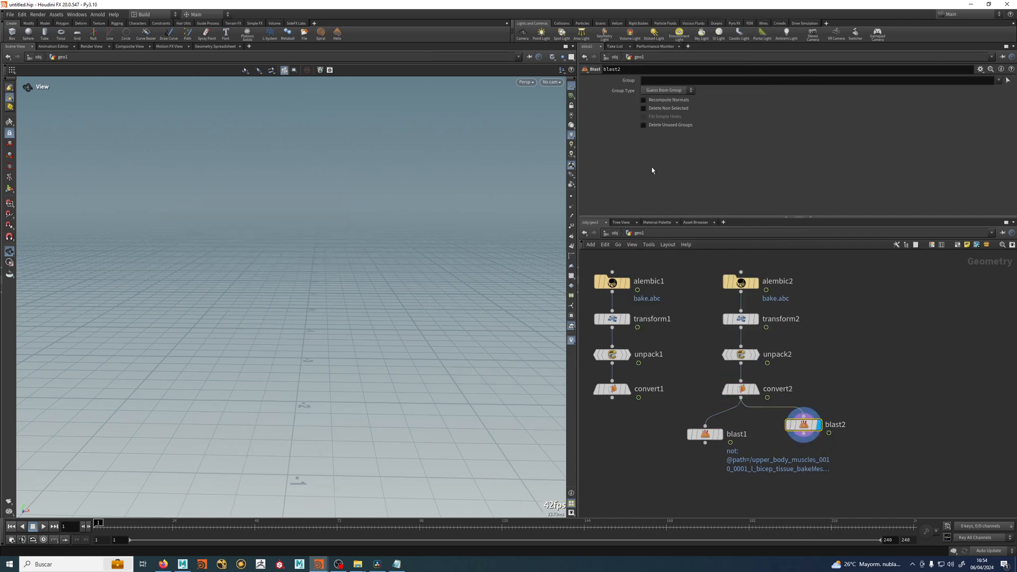
pyautogui.click(310, 69)
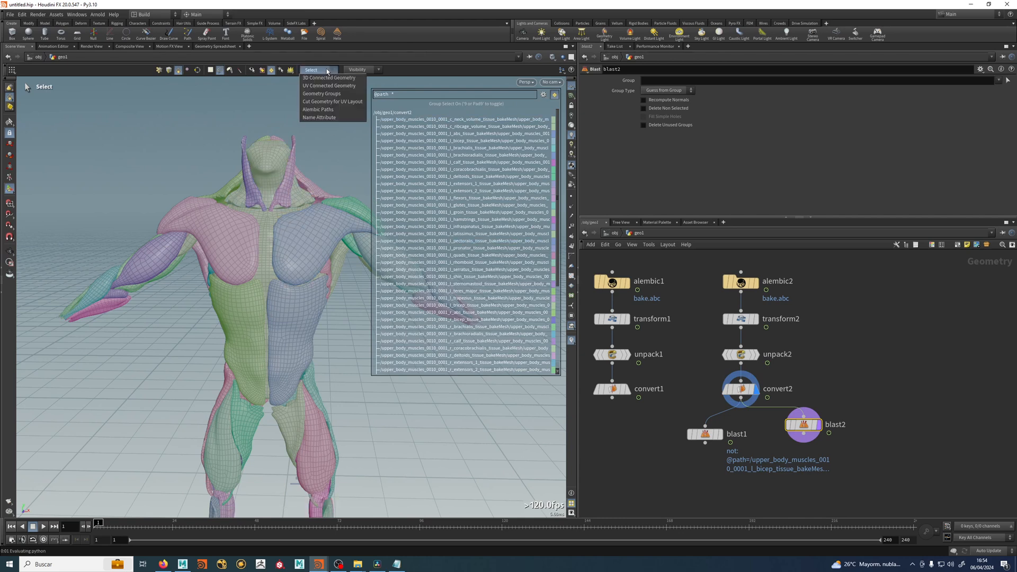
pyautogui.click(329, 77)
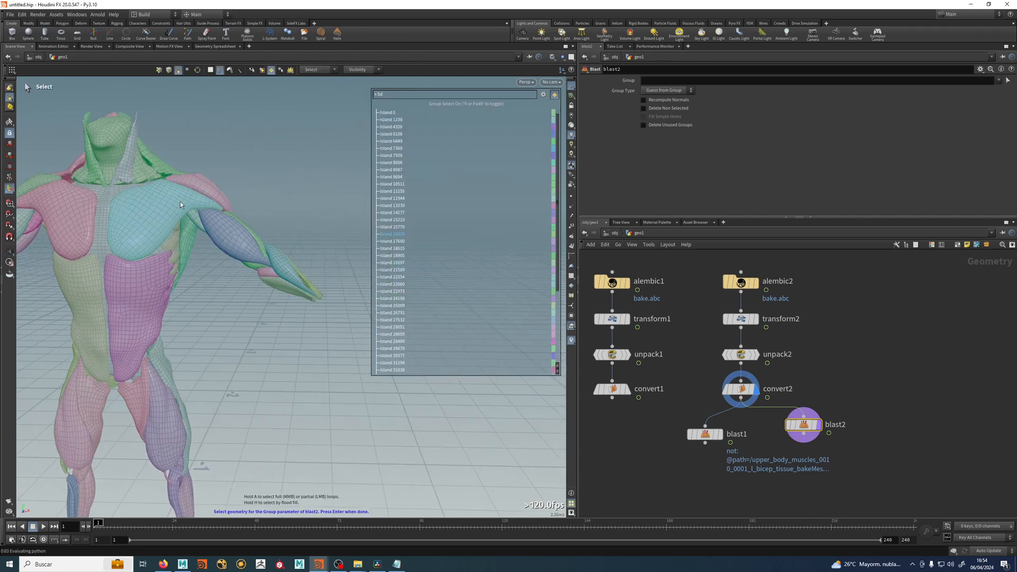
pyautogui.click(228, 234)
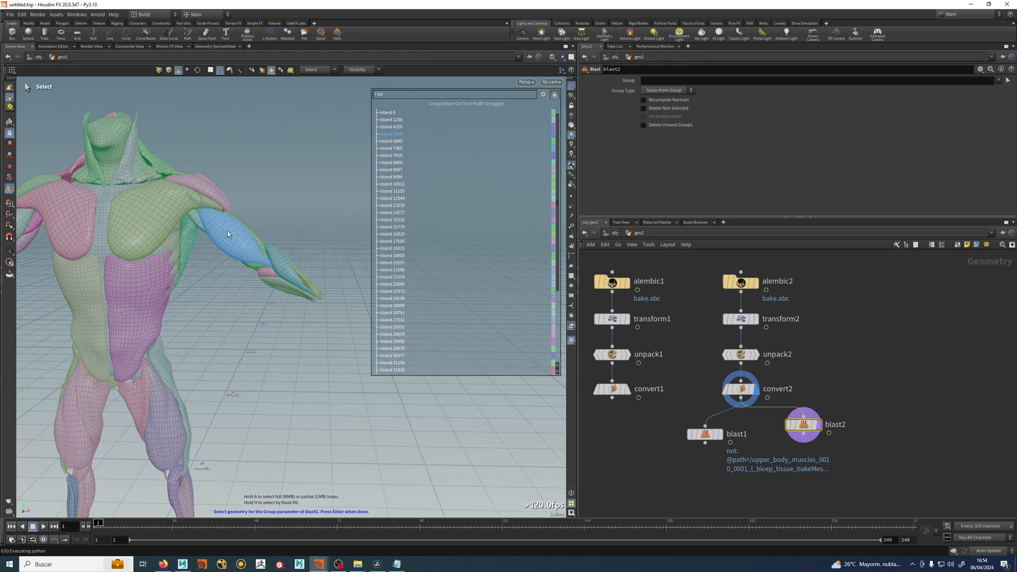
pyautogui.click(227, 235)
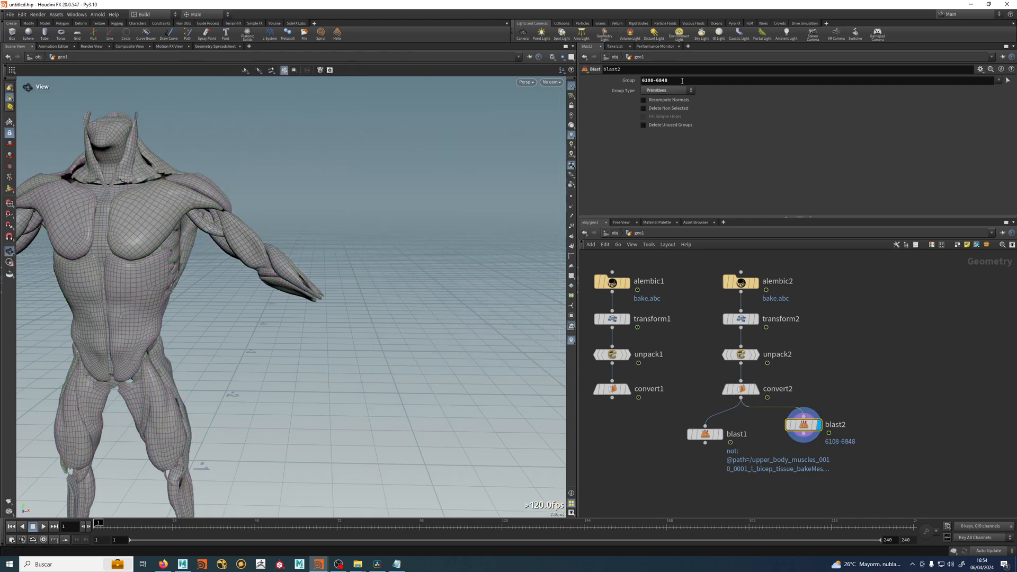
pyautogui.tripleClick(656, 80)
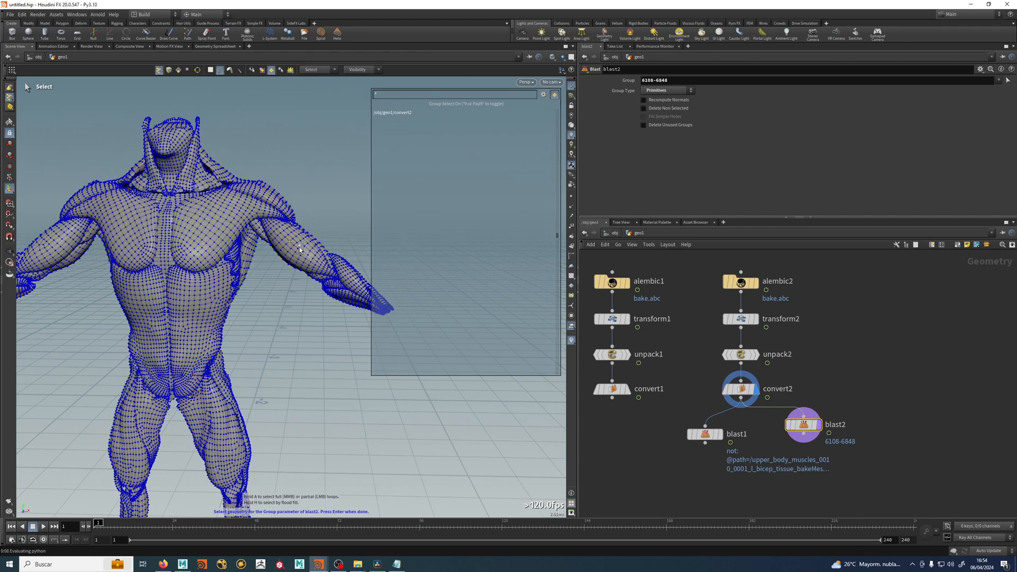
pyautogui.click(299, 249)
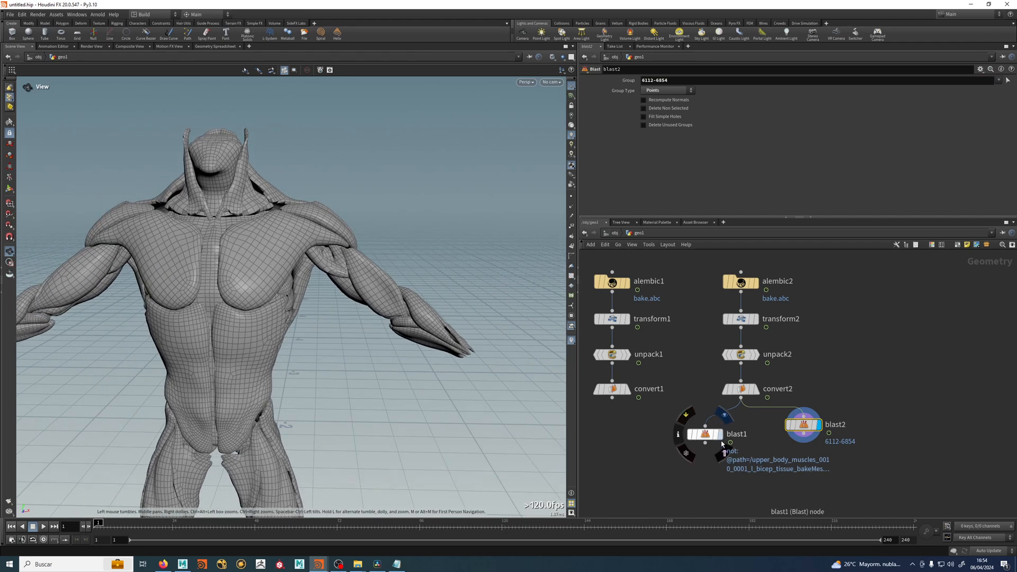
pyautogui.click(702, 433)
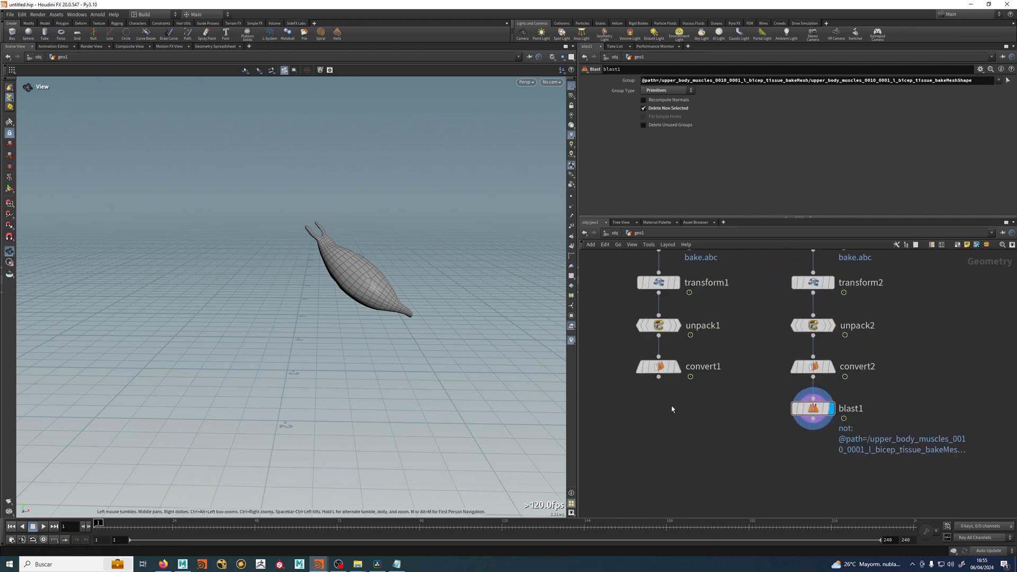
# Step: Add a Null node under convert1 and name it OUT_BONES
pyautogui.press('Tab')
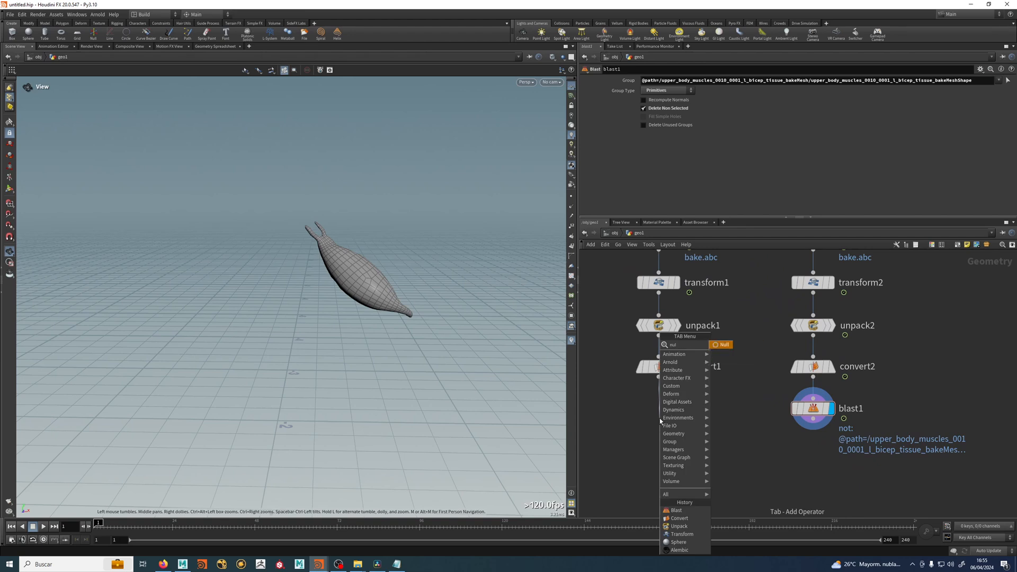
pyautogui.click(722, 345)
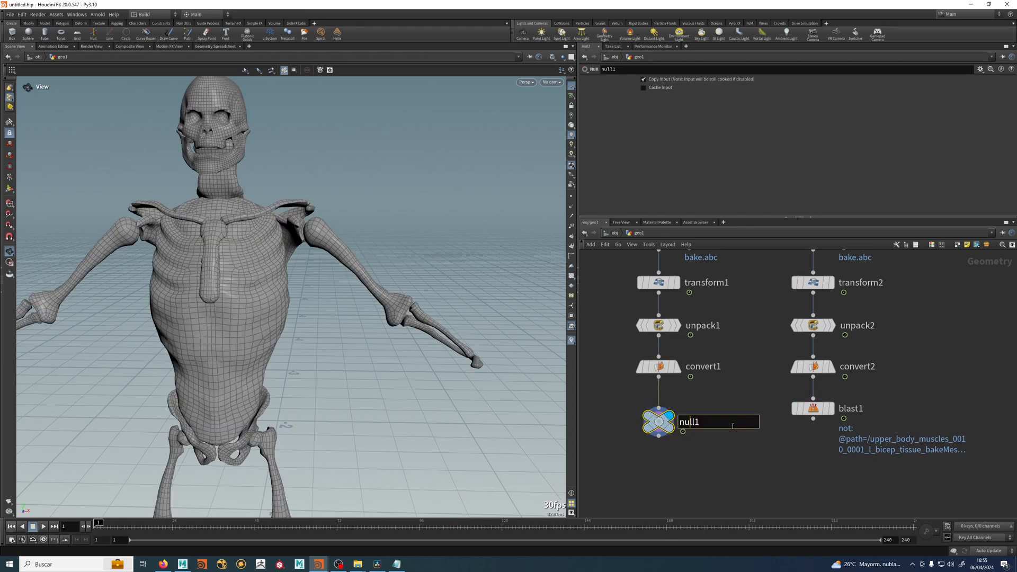
pyautogui.write('OUT_BONES')
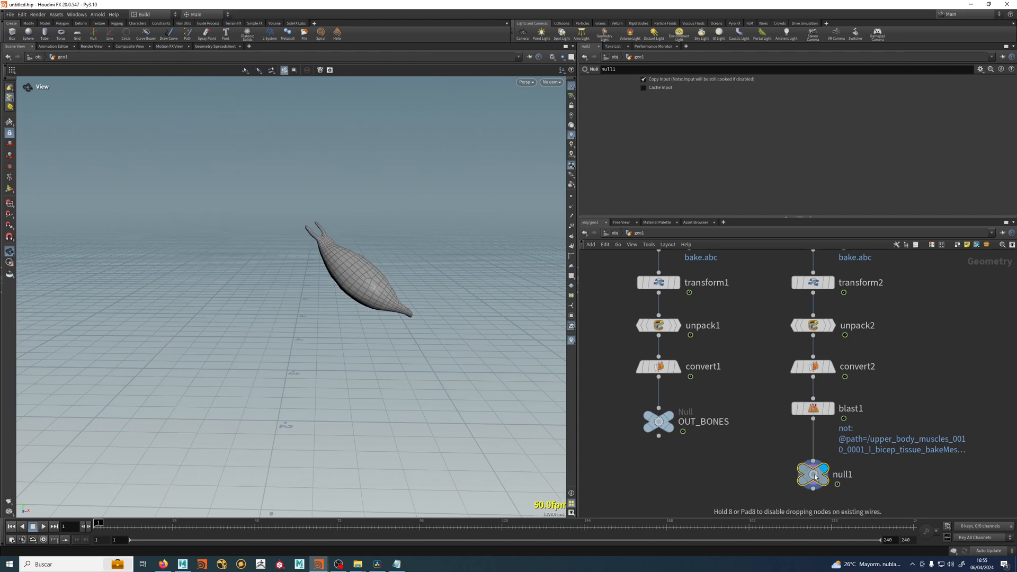
# Step: Rename the Null under blast1 to OUT_MUSCLE
pyautogui.doubleClick(812, 474)
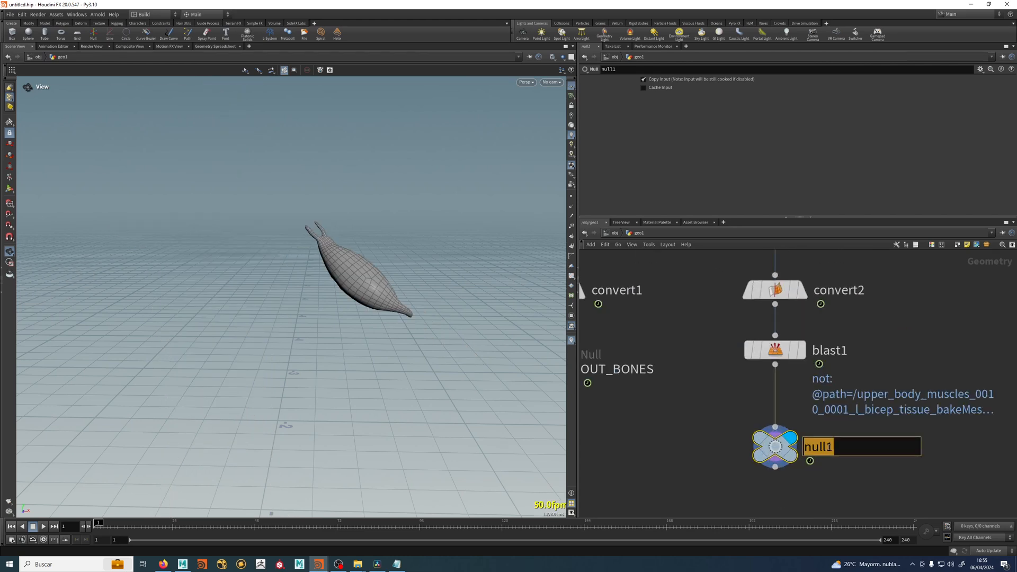
pyautogui.write('OUT_MUS')
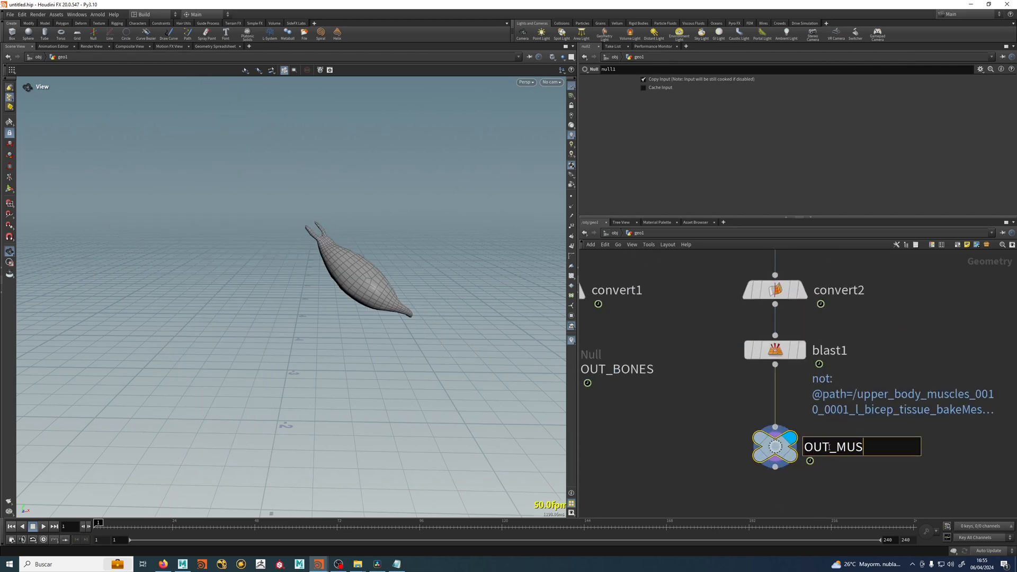
pyautogui.press('Return')
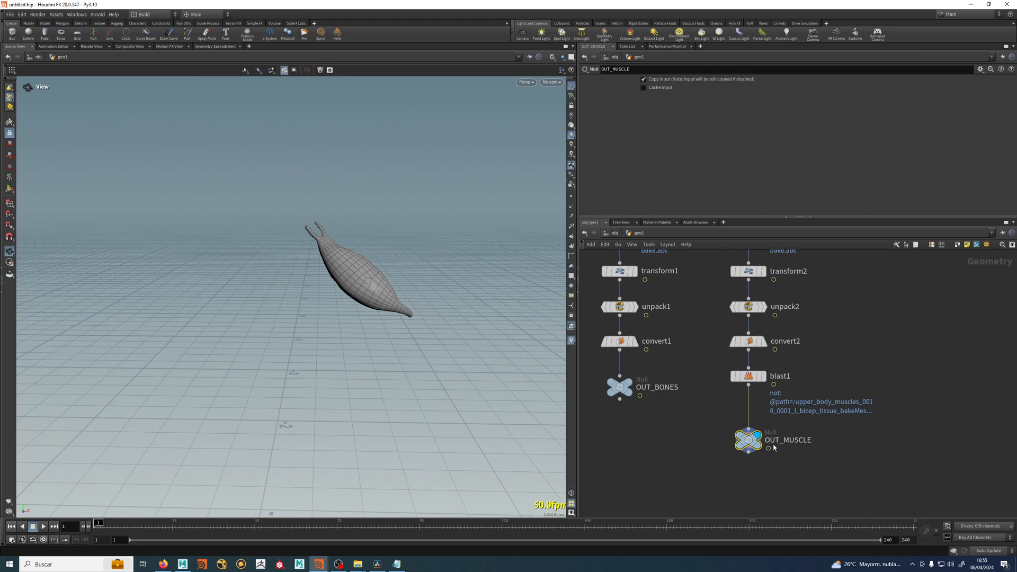
pyautogui.moveTo(650, 421)
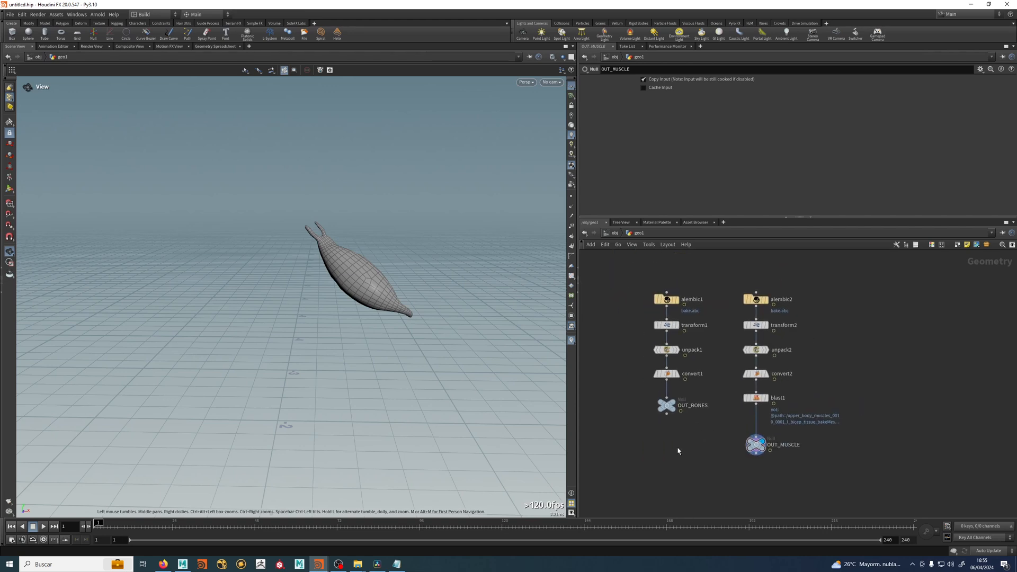
pyautogui.moveTo(677, 450)
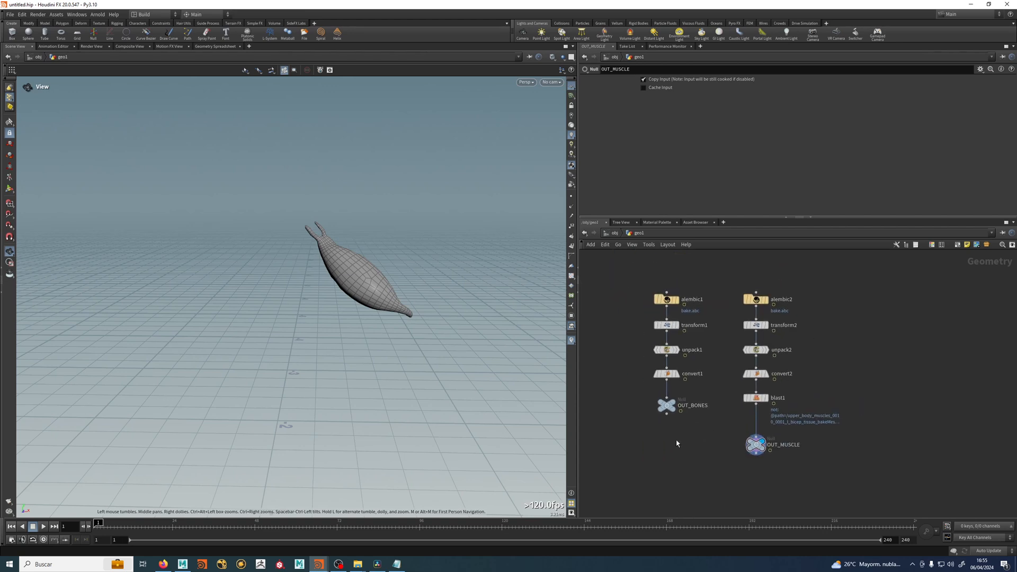